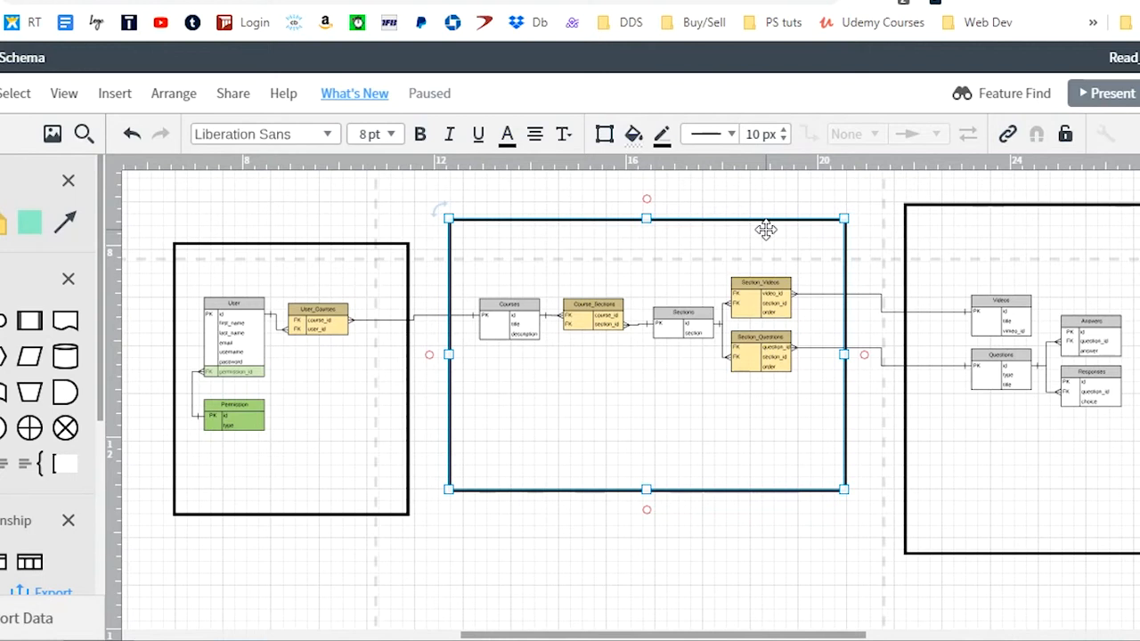
pyautogui.moveTo(815, 274)
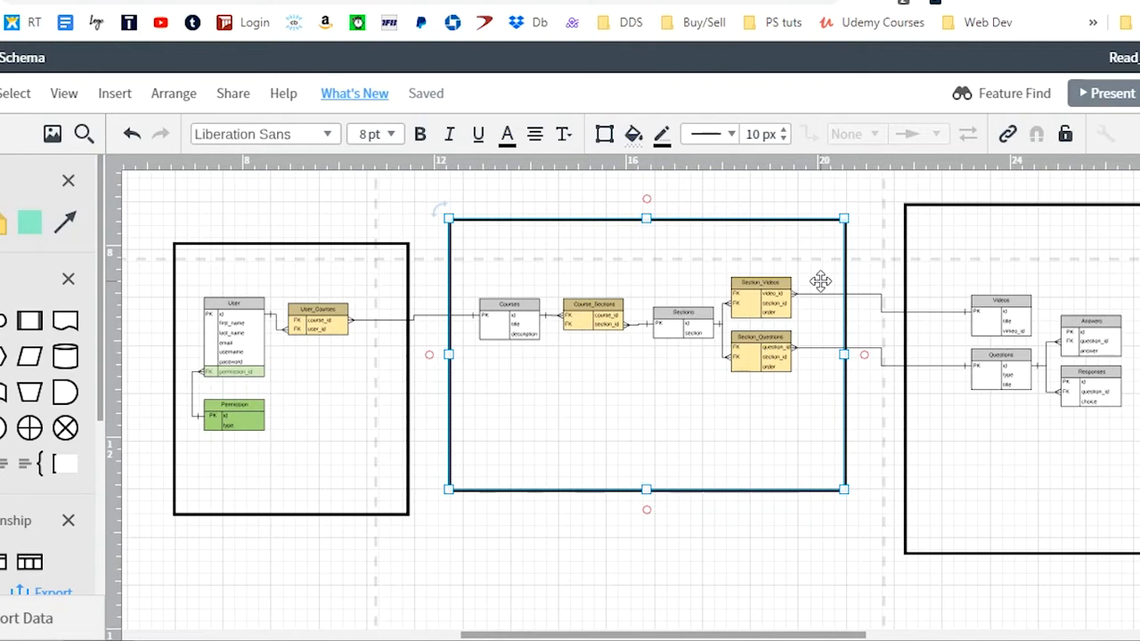
pyautogui.moveTo(848, 321)
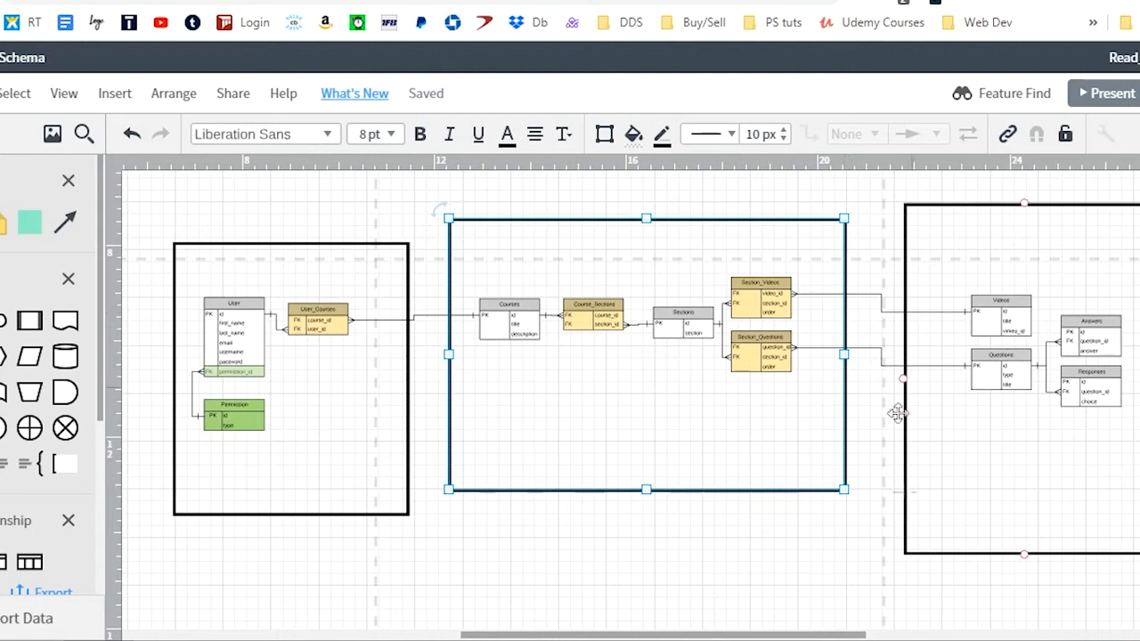
pyautogui.moveTo(902, 472)
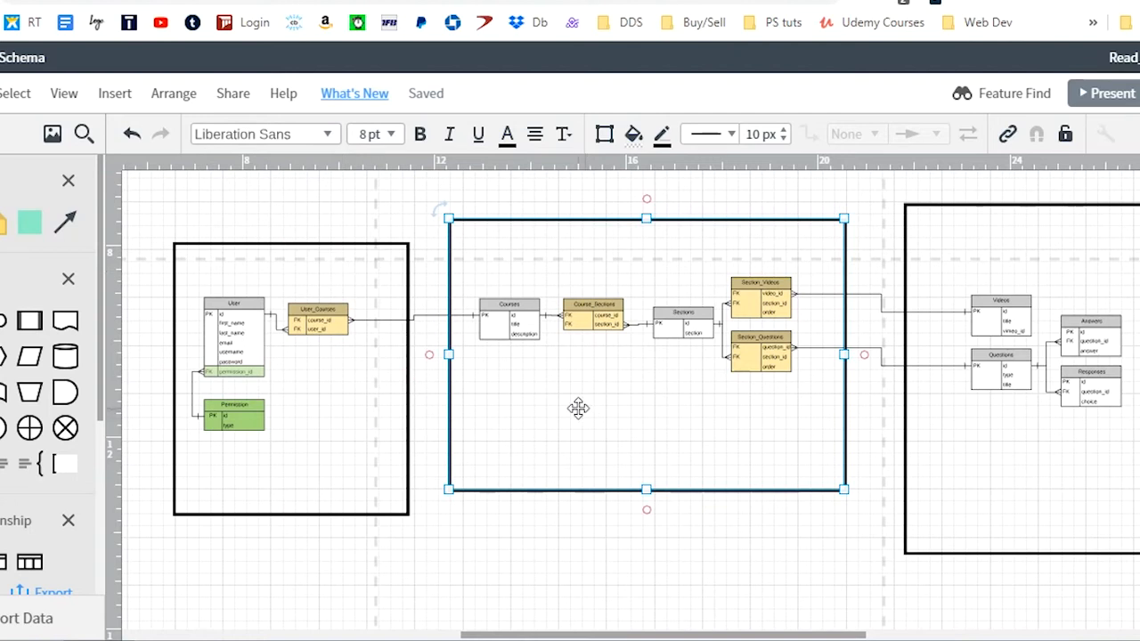
pyautogui.moveTo(661, 385)
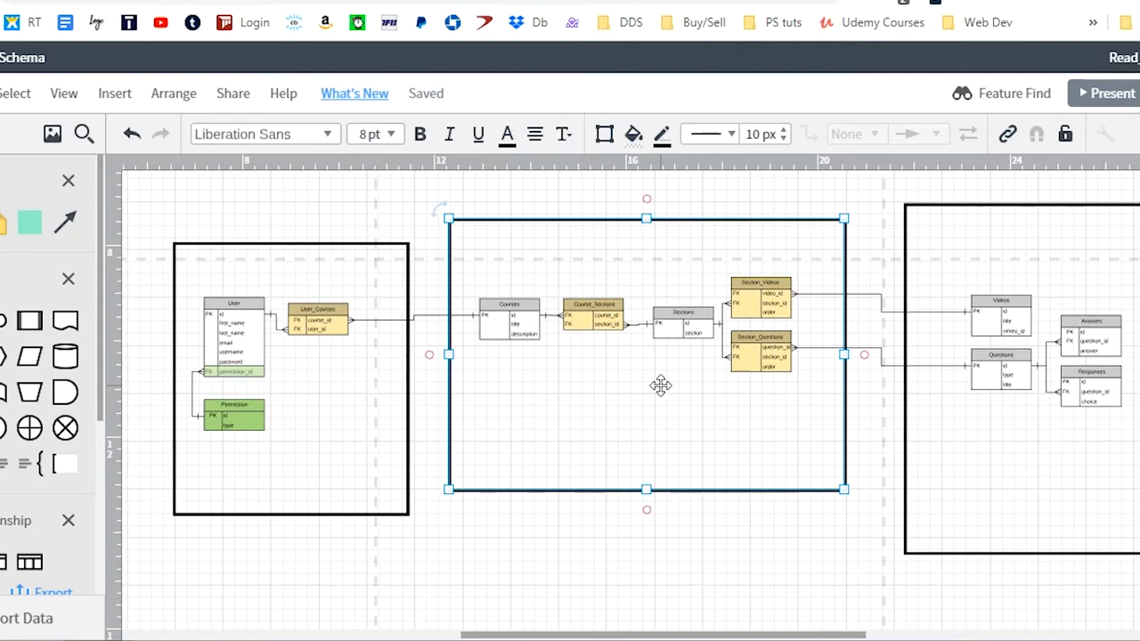
pyautogui.moveTo(624, 406)
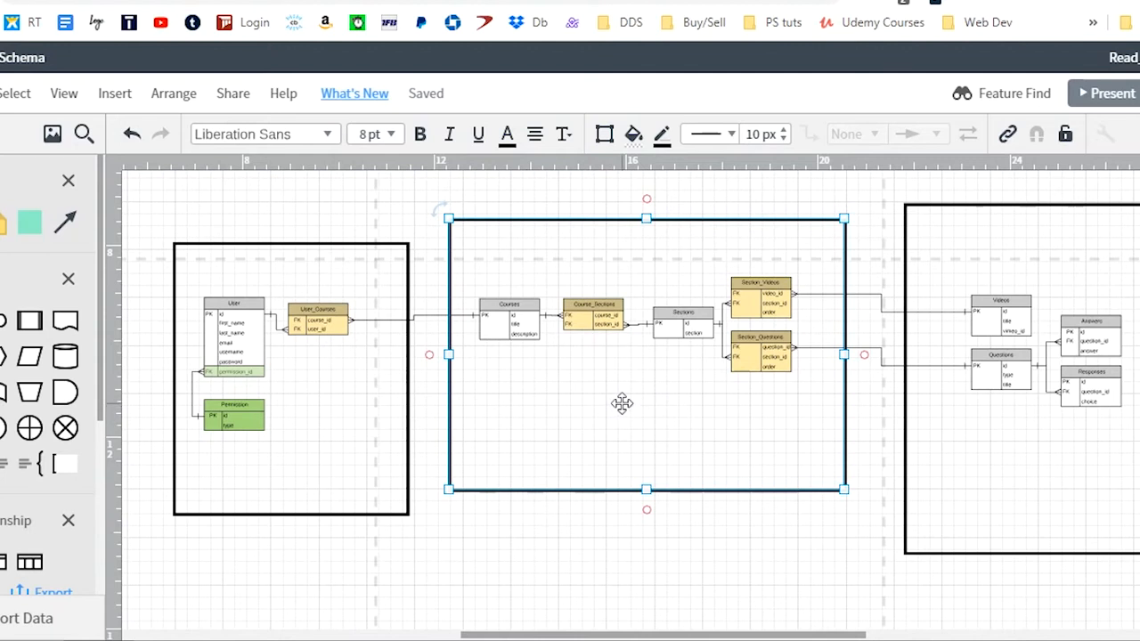
pyautogui.moveTo(460, 492)
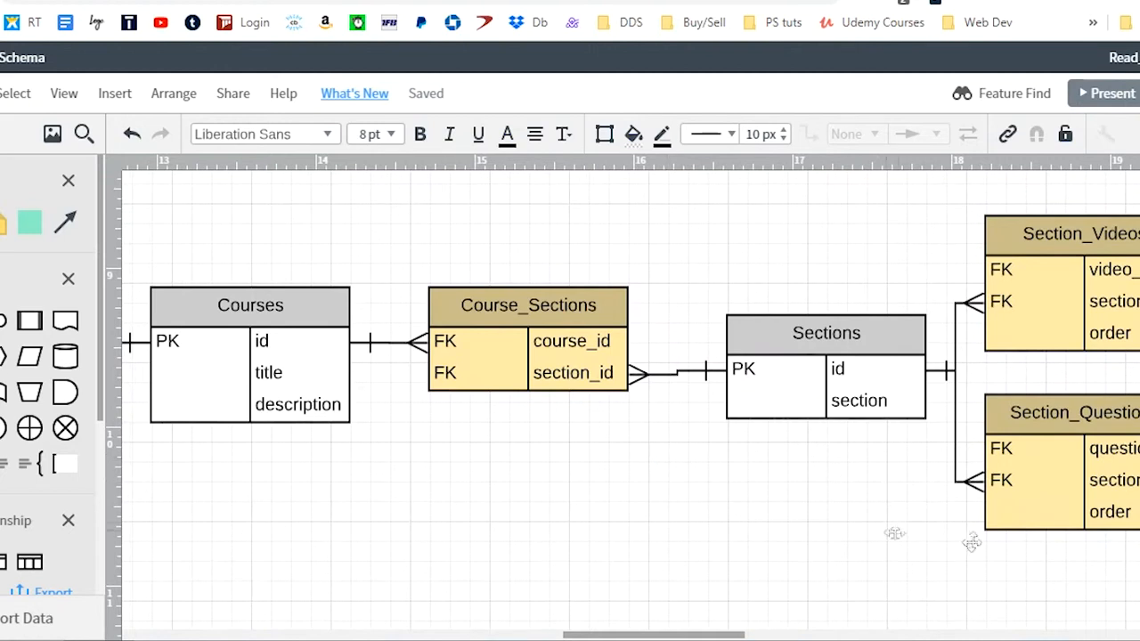
# - Scroll the canvas over to the Courses, Course_Sections and Sections tables for a closer look
pyautogui.hscroll(3)
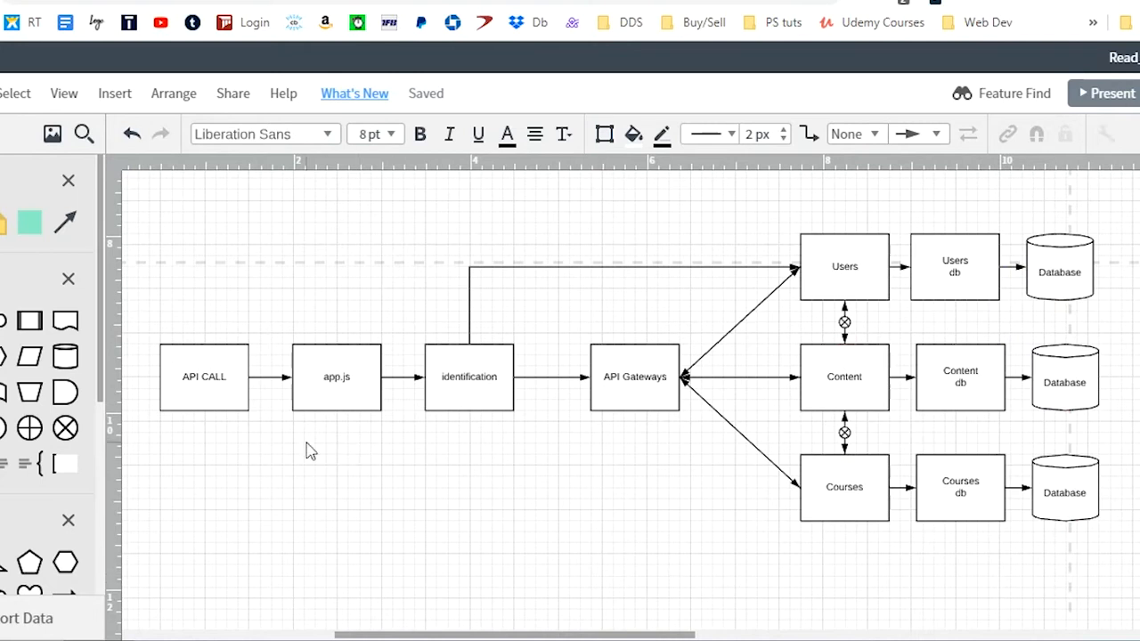
pyautogui.moveTo(307, 485)
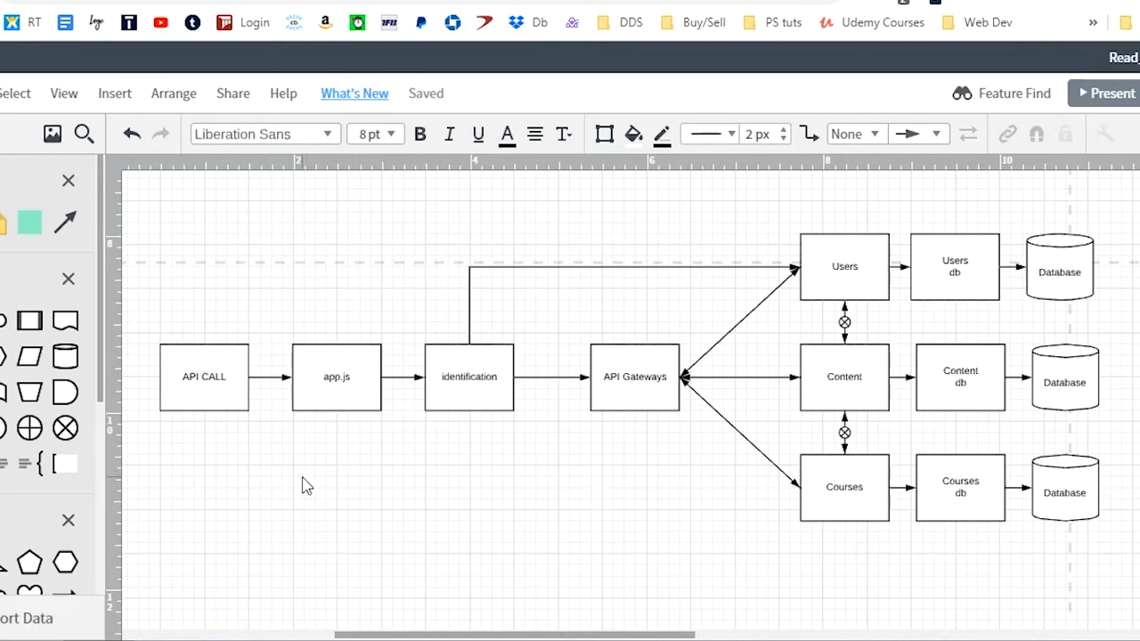
pyautogui.moveTo(295, 481)
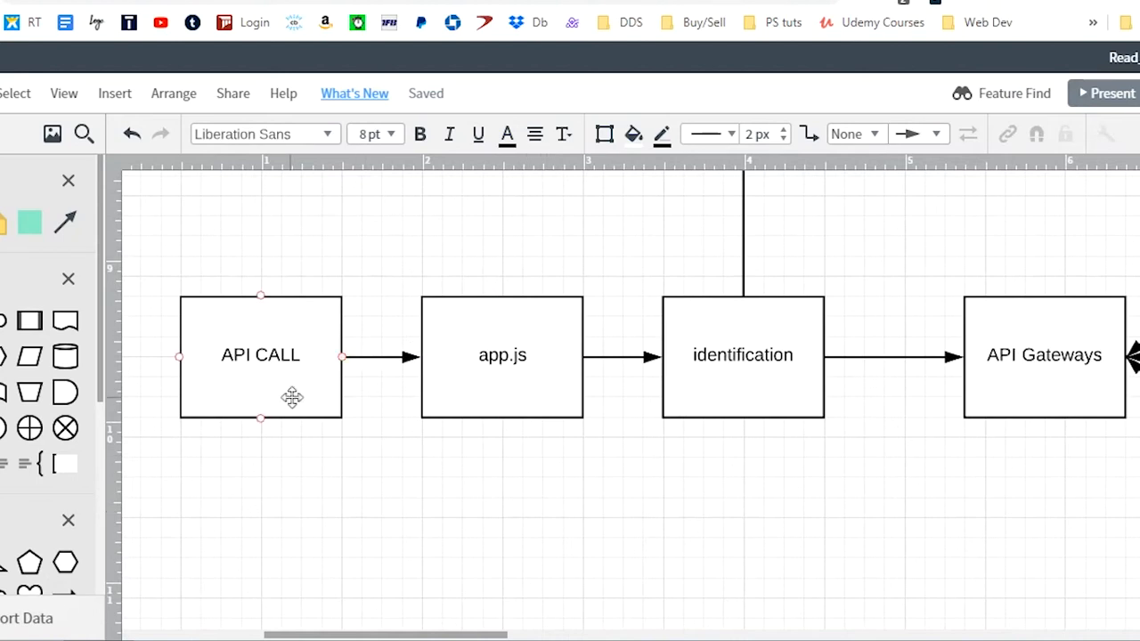
# - Highlight the API CALL, app.js and identification steps of the request-flow chain in turn
pyautogui.click(260, 354)
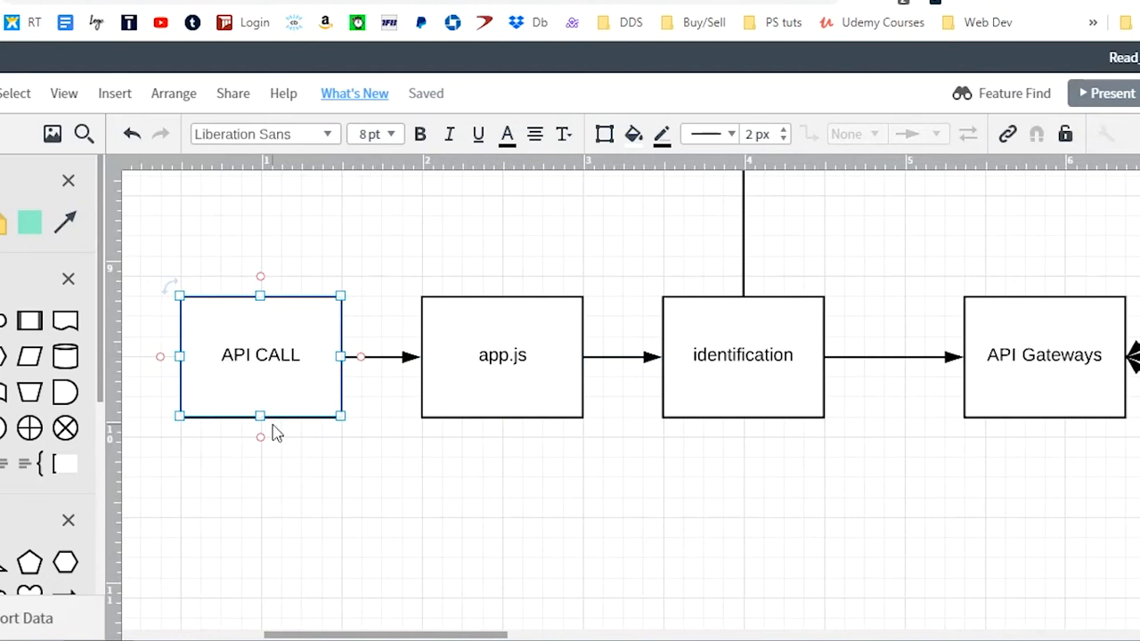
pyautogui.moveTo(287, 363)
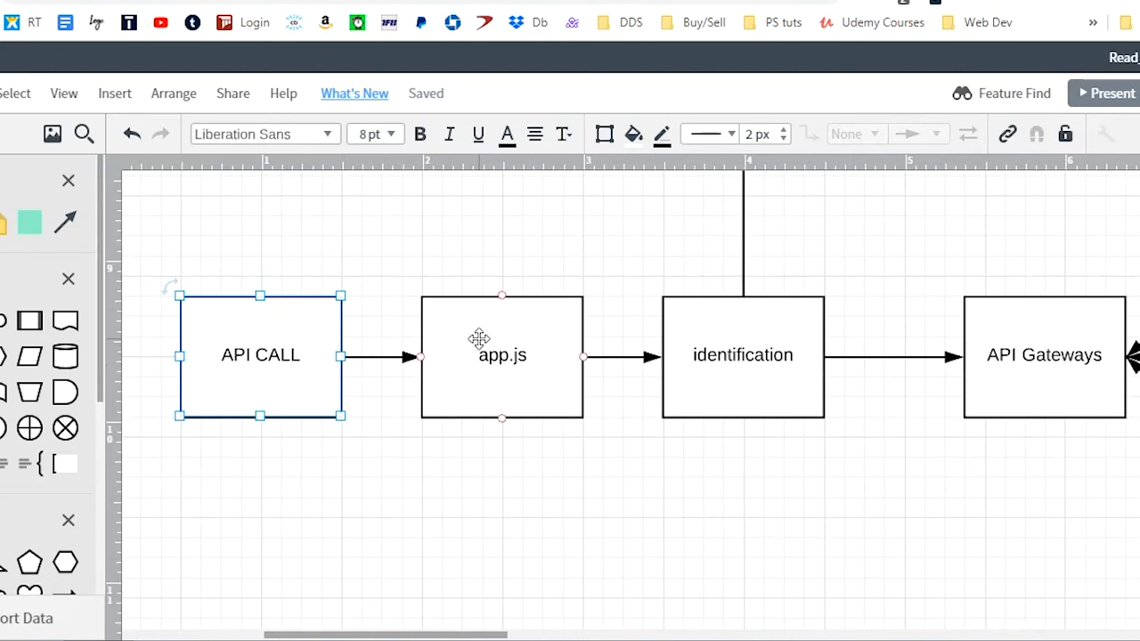
pyautogui.click(503, 356)
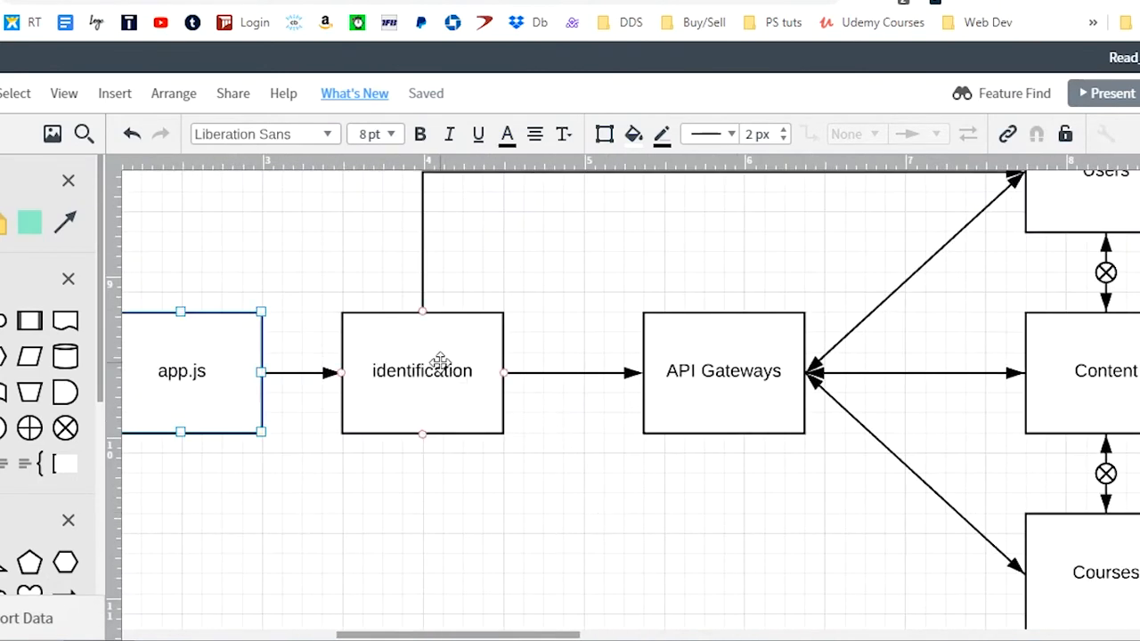
pyautogui.click(422, 370)
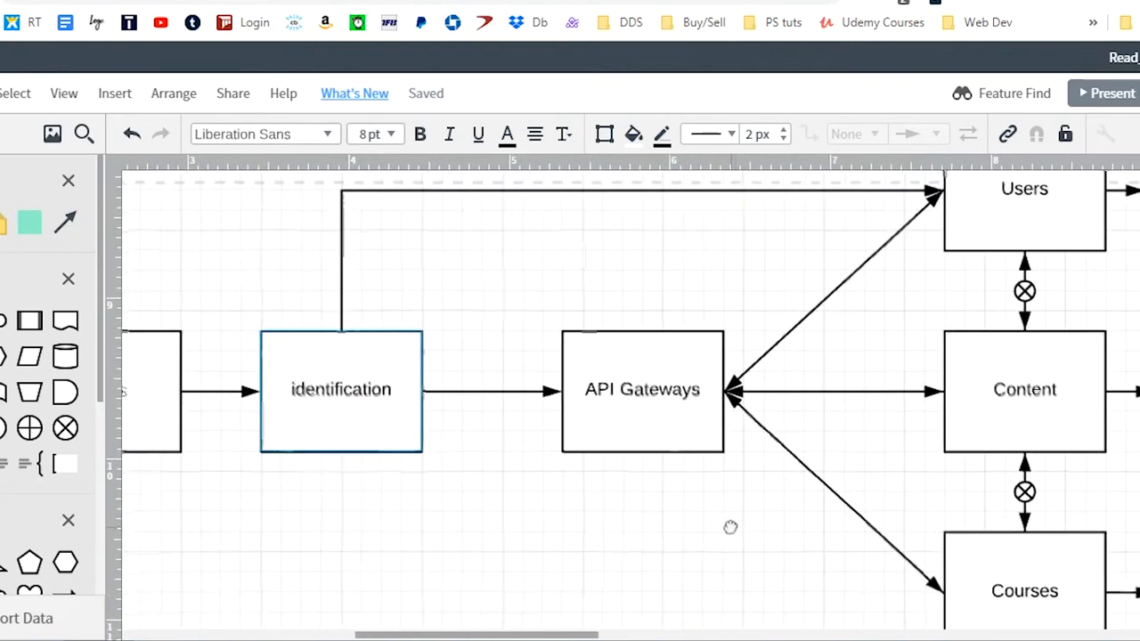
pyautogui.click(340, 389)
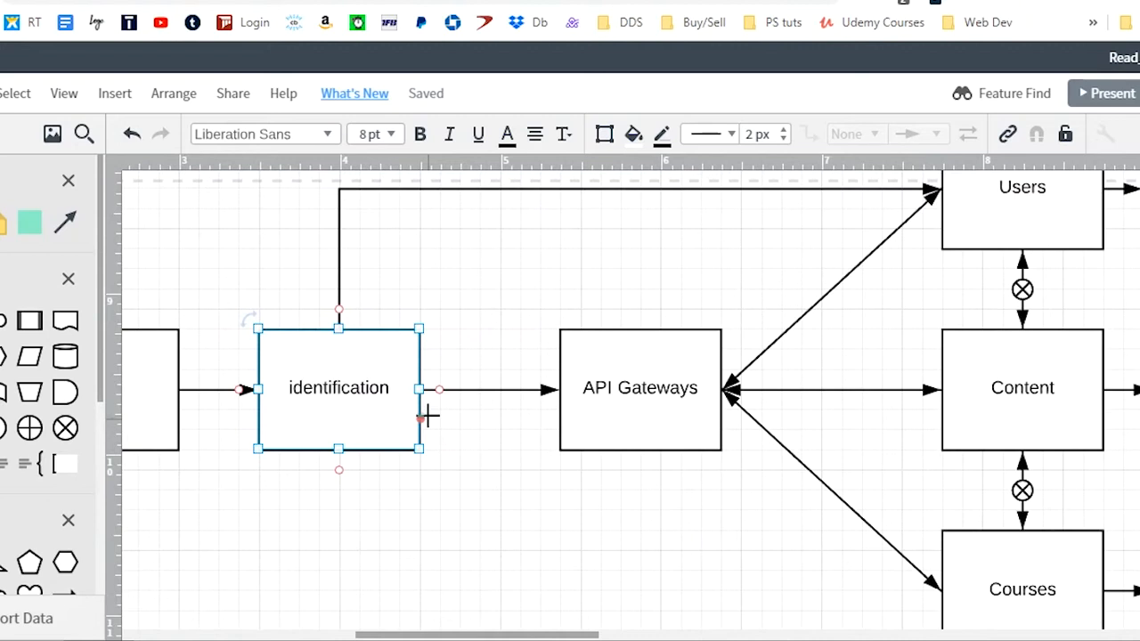
pyautogui.moveTo(357, 413)
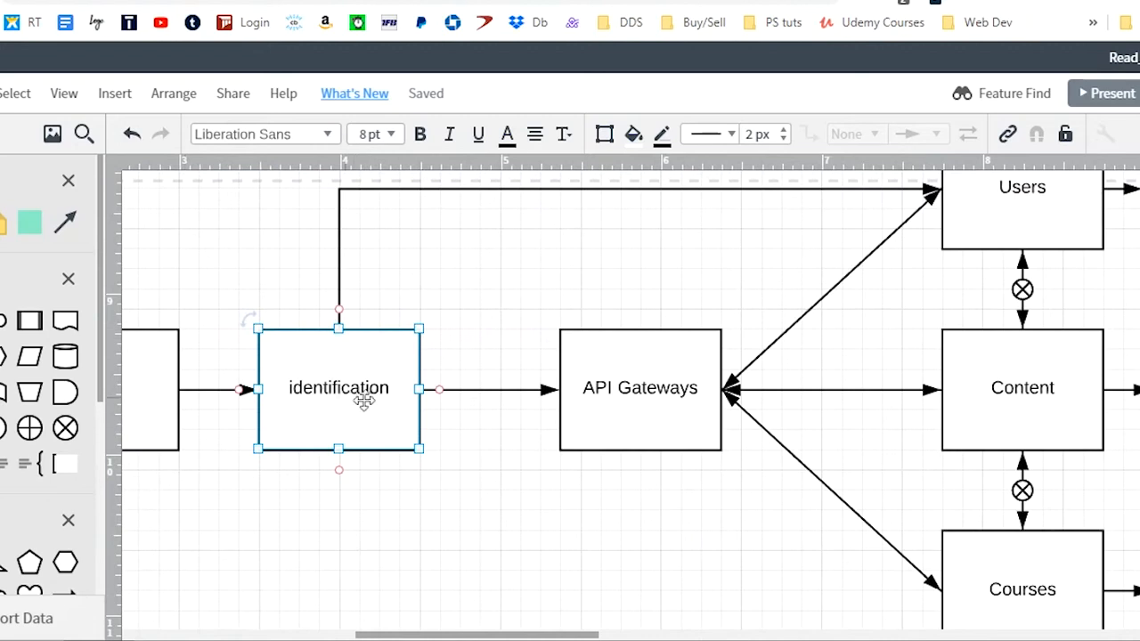
pyautogui.moveTo(398, 383)
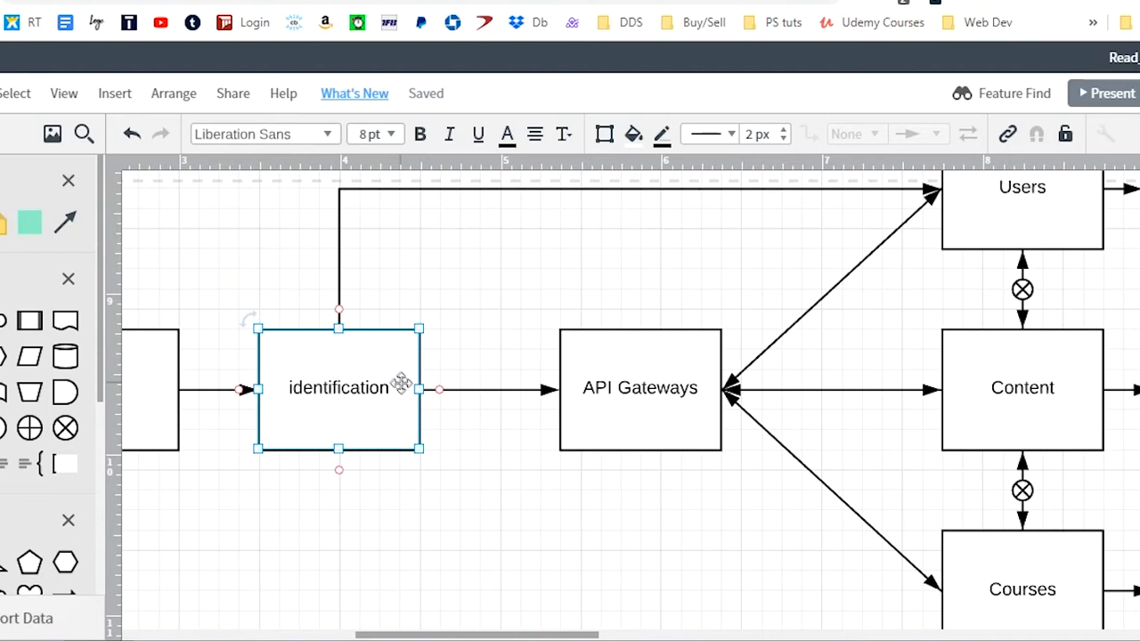
pyautogui.moveTo(359, 597)
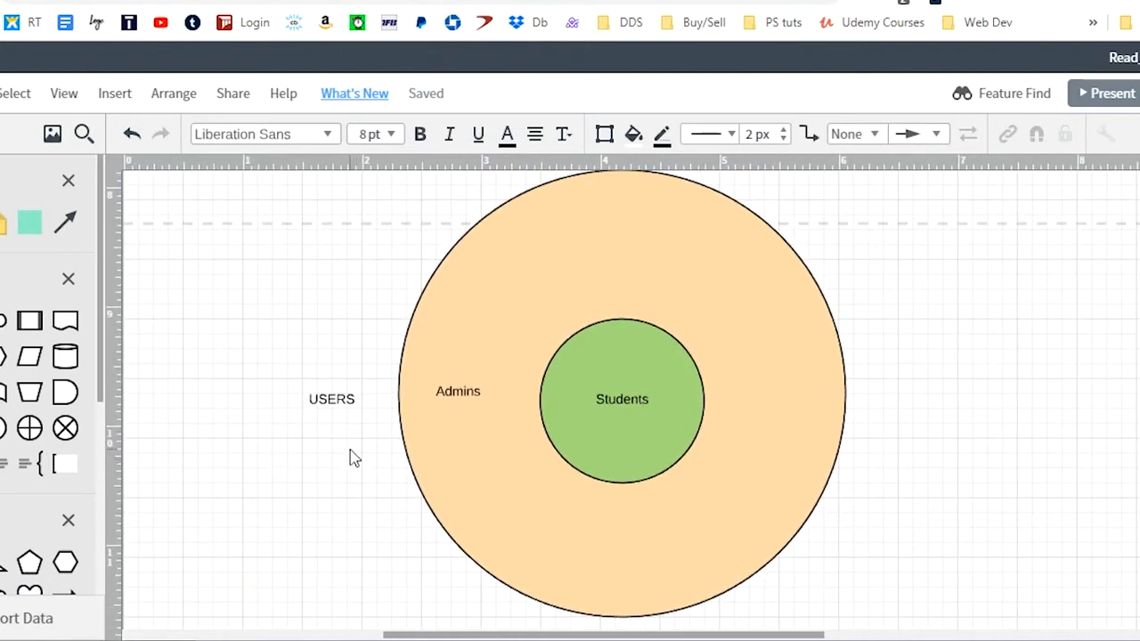
pyautogui.click(331, 399)
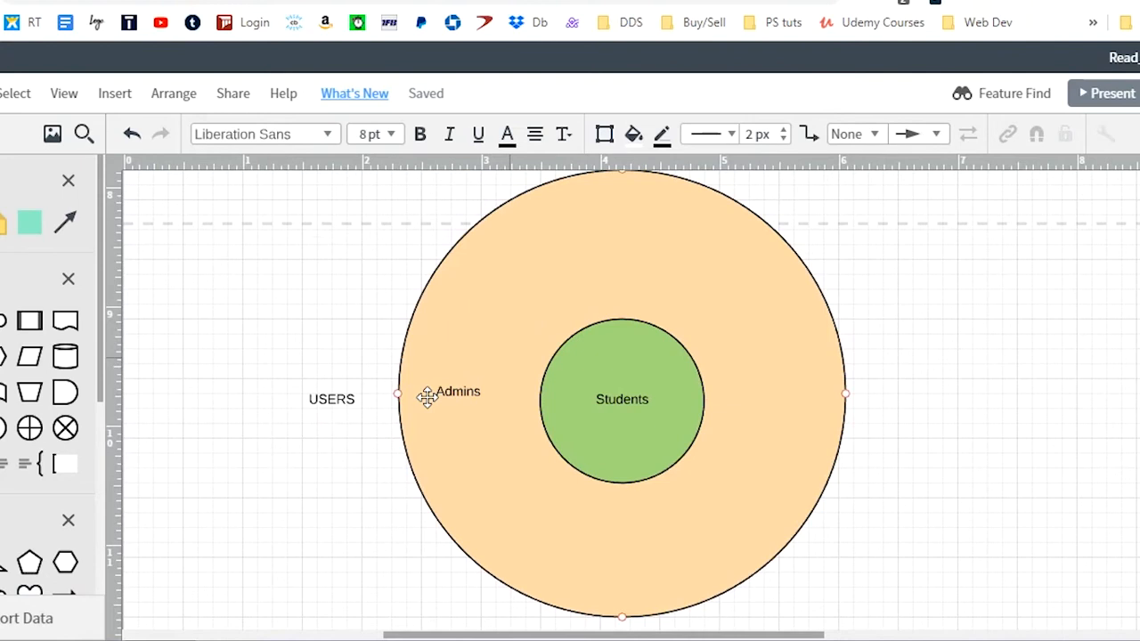
pyautogui.moveTo(438, 449)
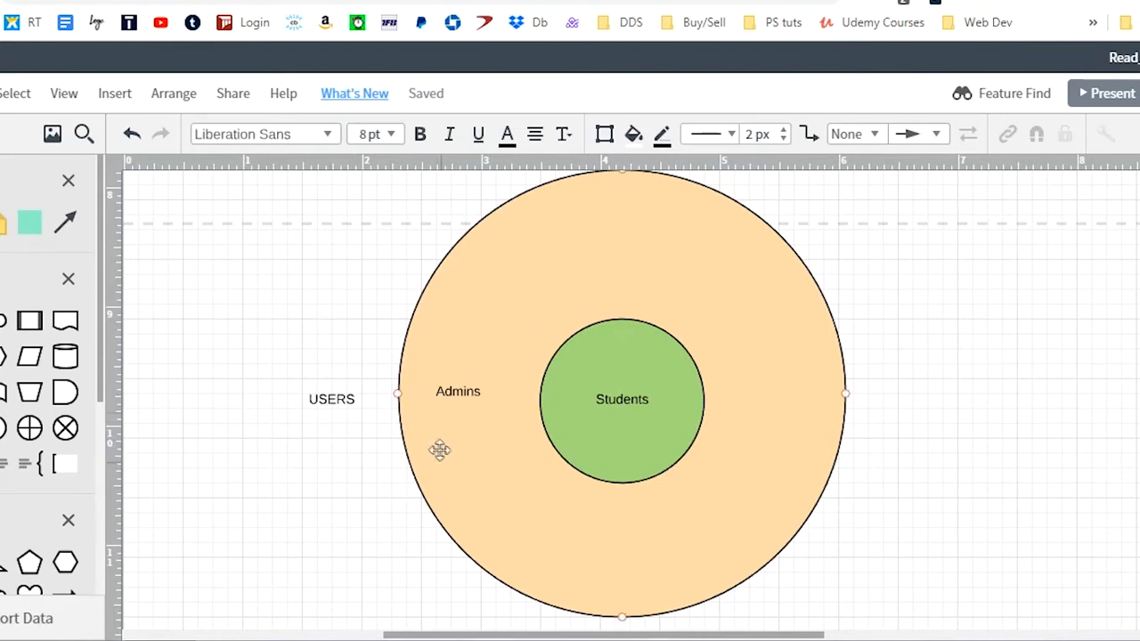
pyautogui.moveTo(584, 566)
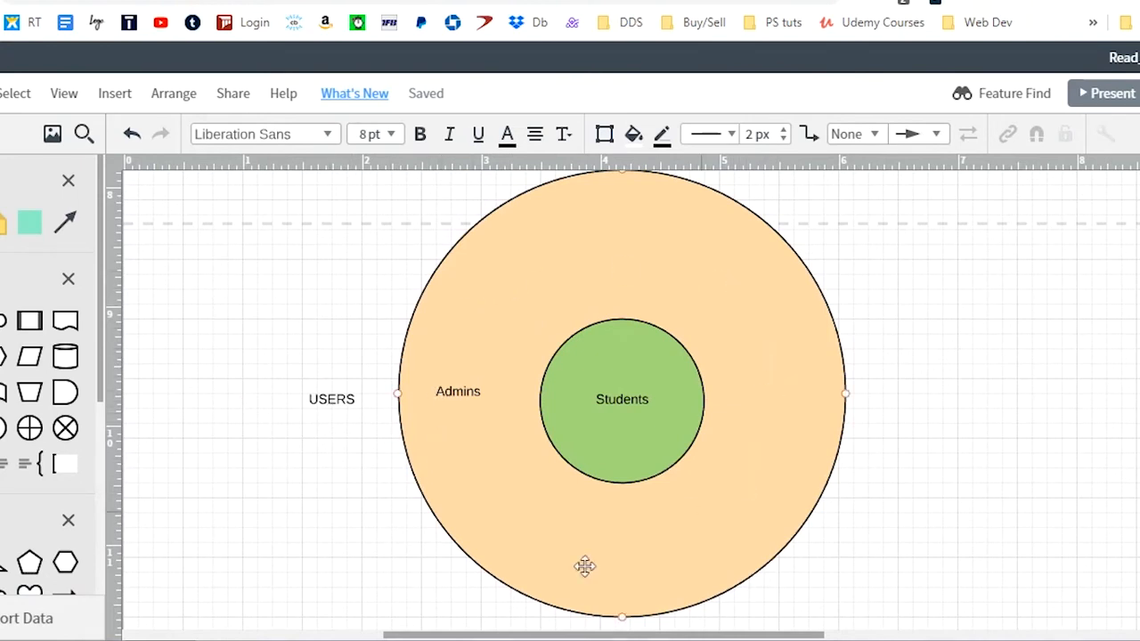
pyautogui.moveTo(530, 267)
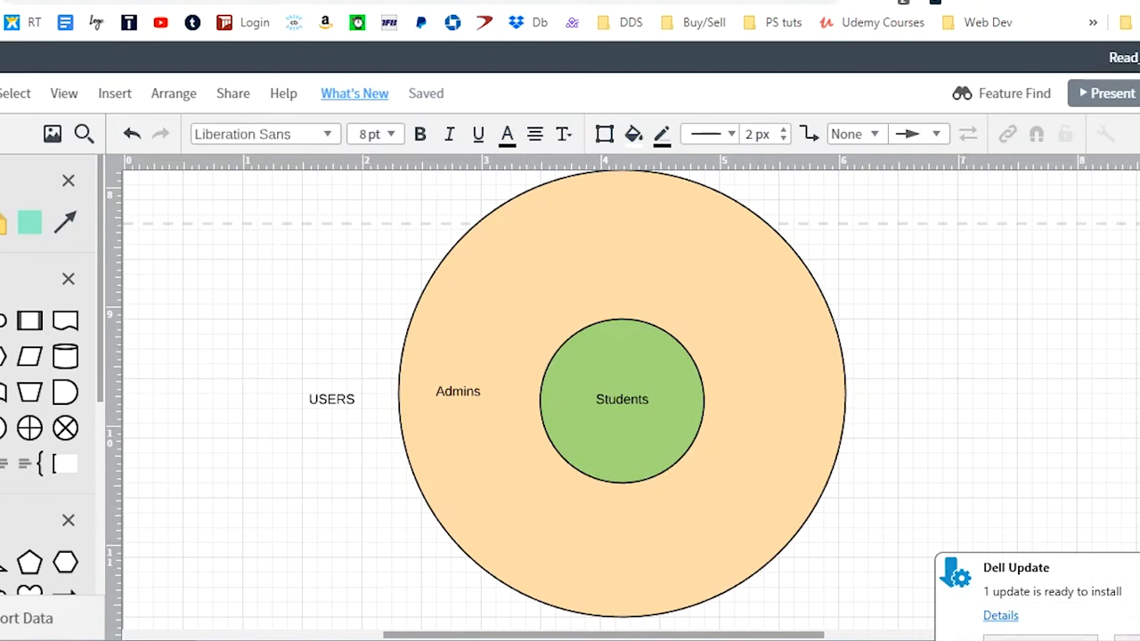
pyautogui.click(744, 449)
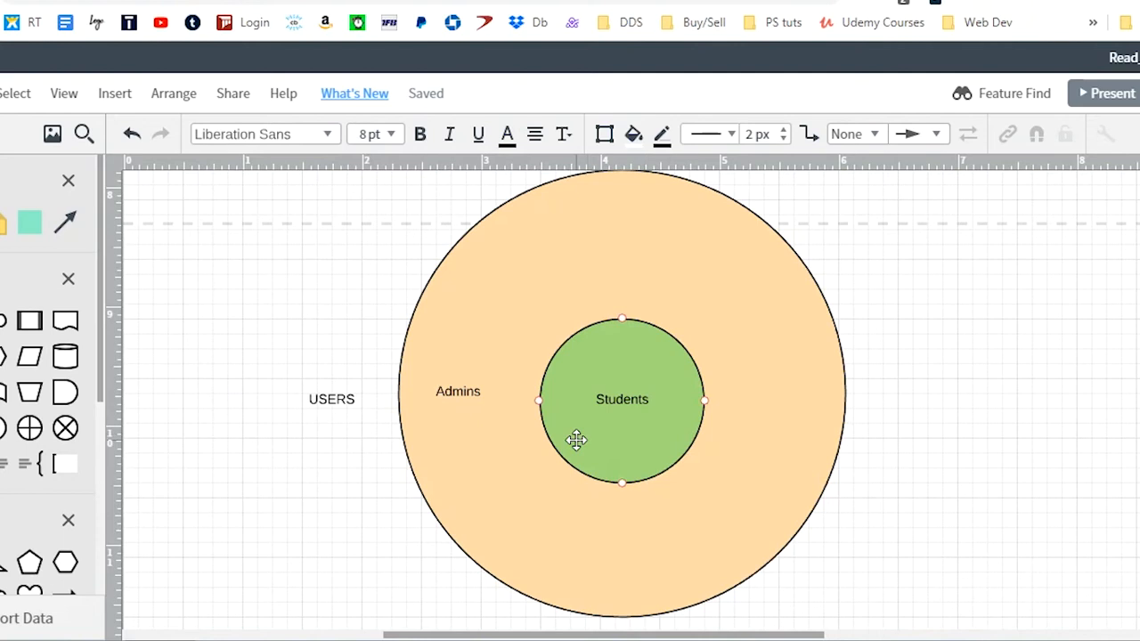
pyautogui.click(622, 399)
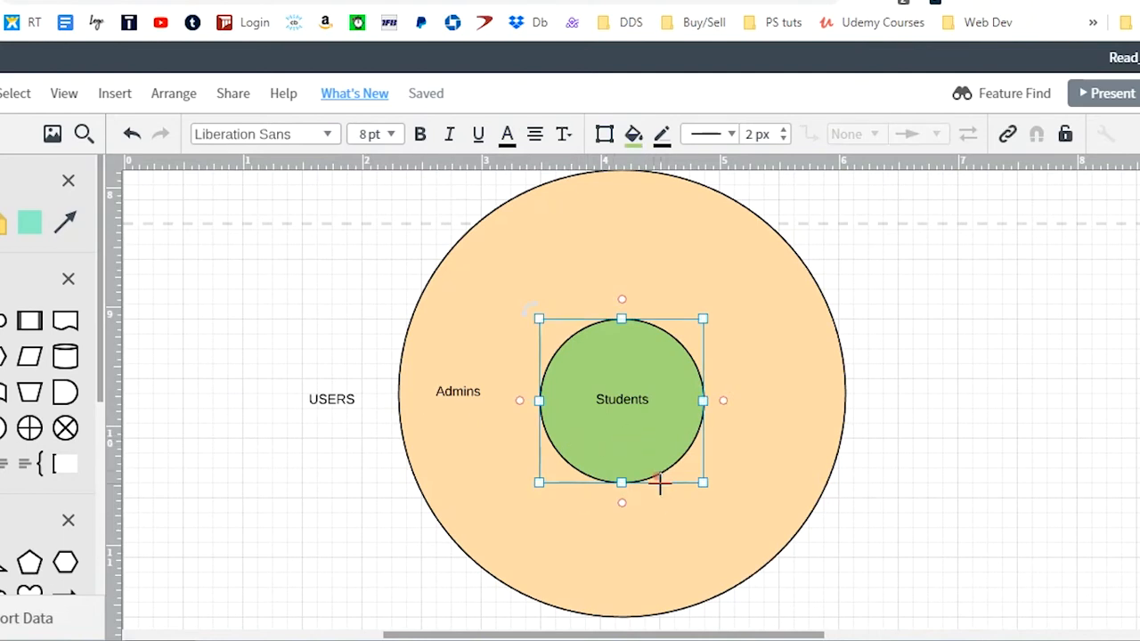
pyautogui.moveTo(610, 352)
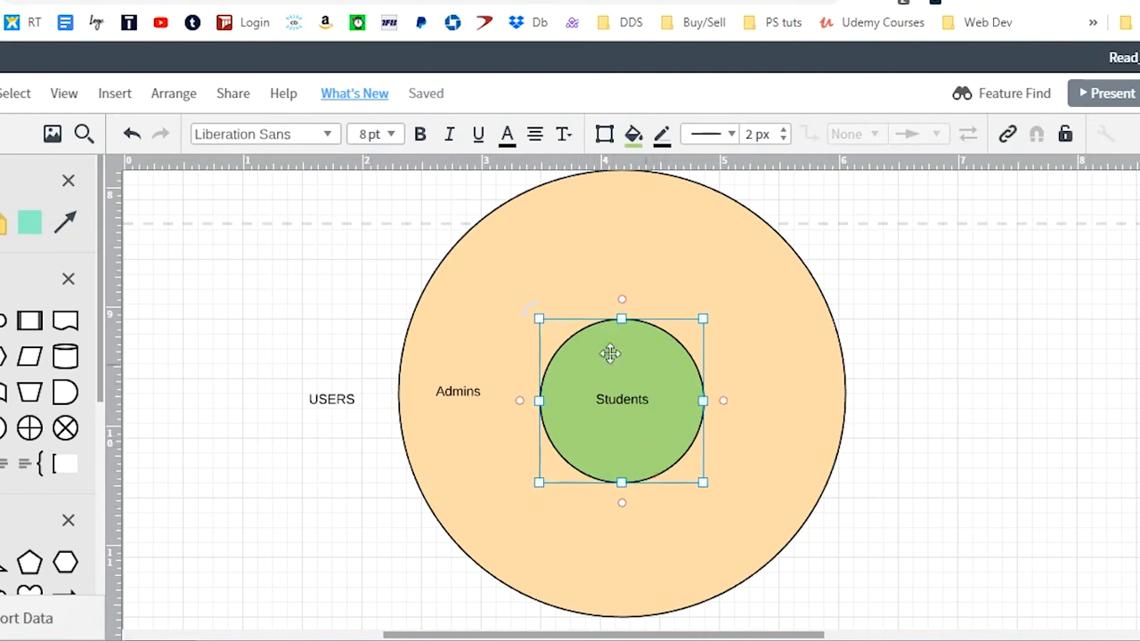
pyautogui.click(501, 413)
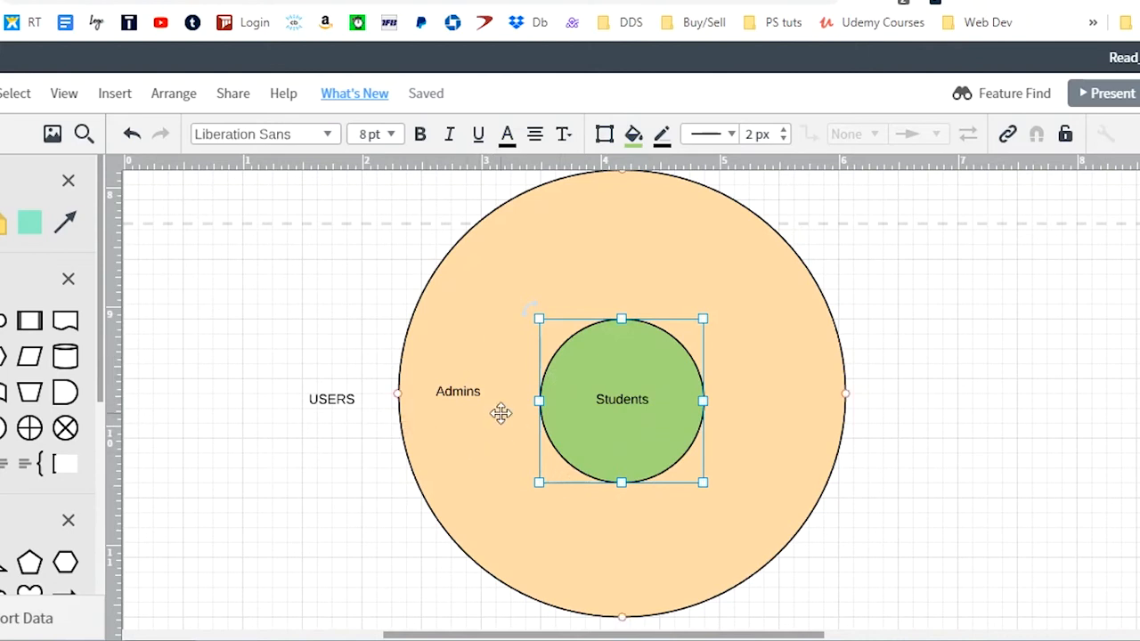
pyautogui.moveTo(454, 408)
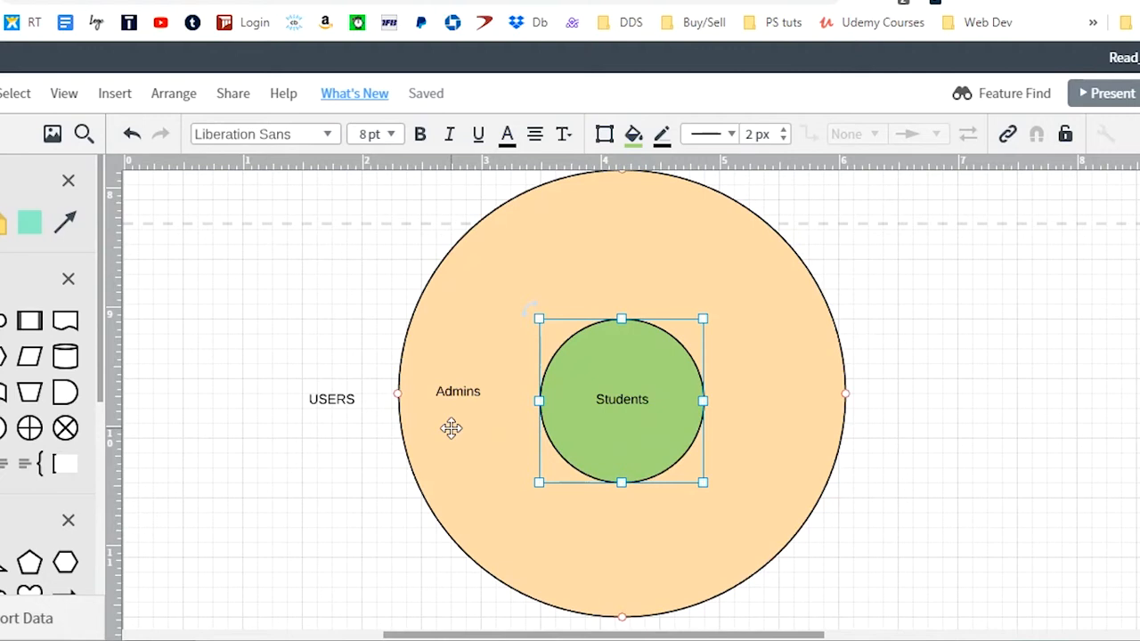
pyautogui.click(649, 416)
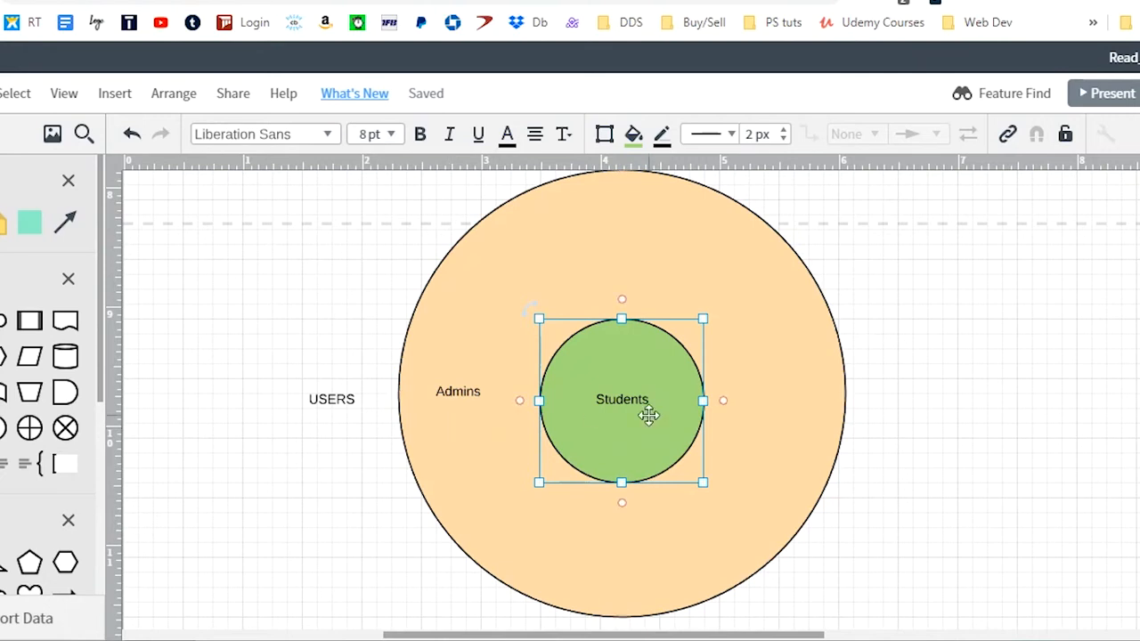
pyautogui.click(495, 413)
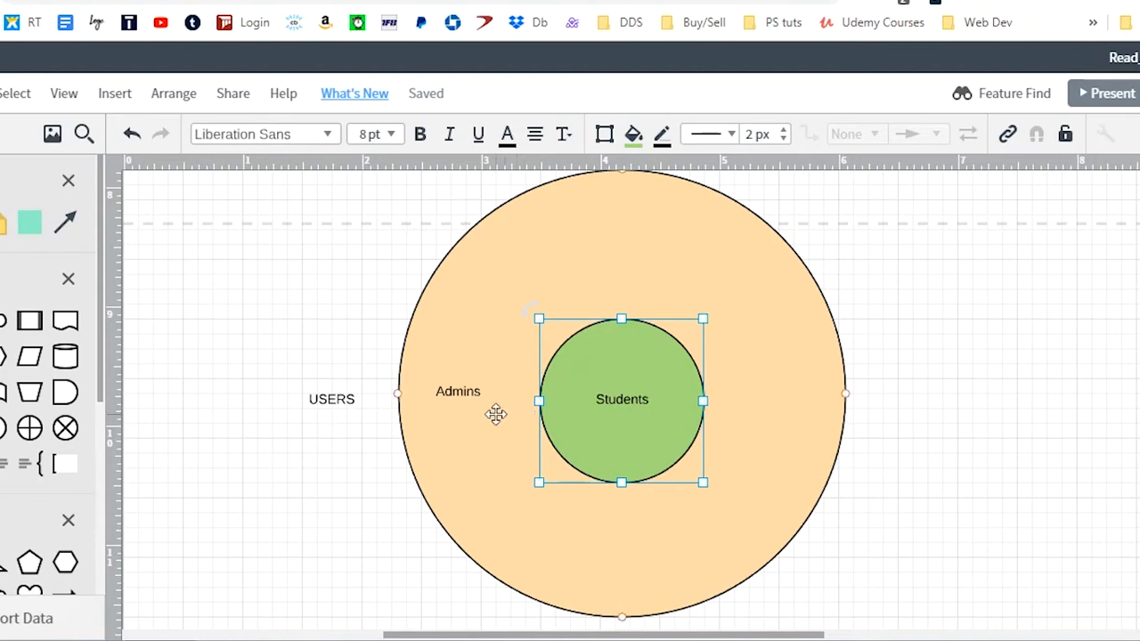
pyautogui.click(619, 534)
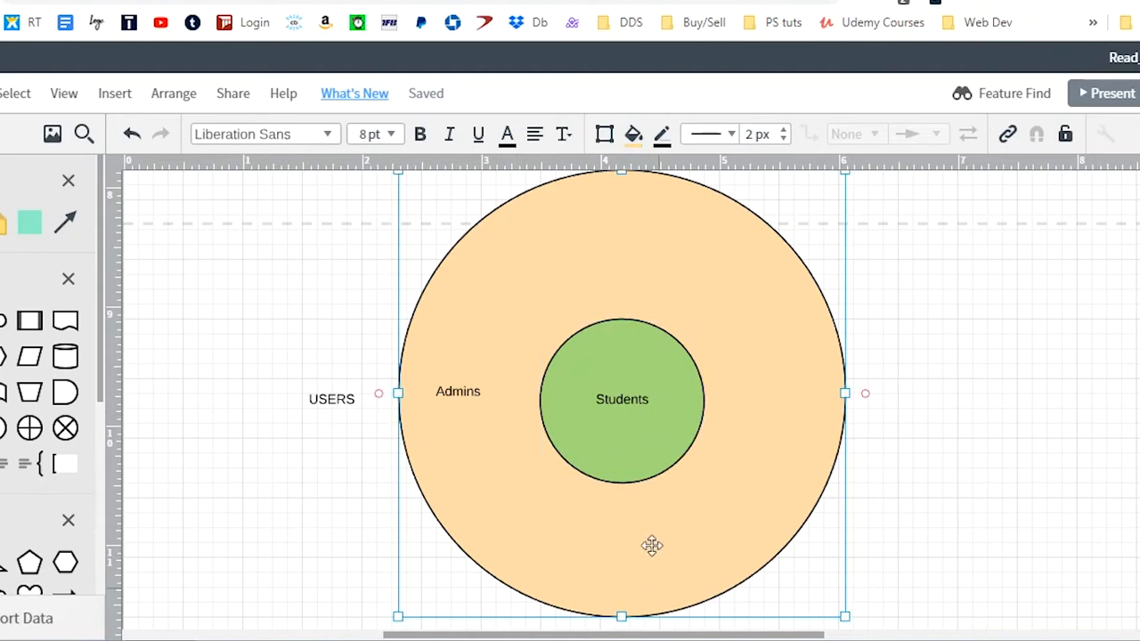
pyautogui.click(621, 399)
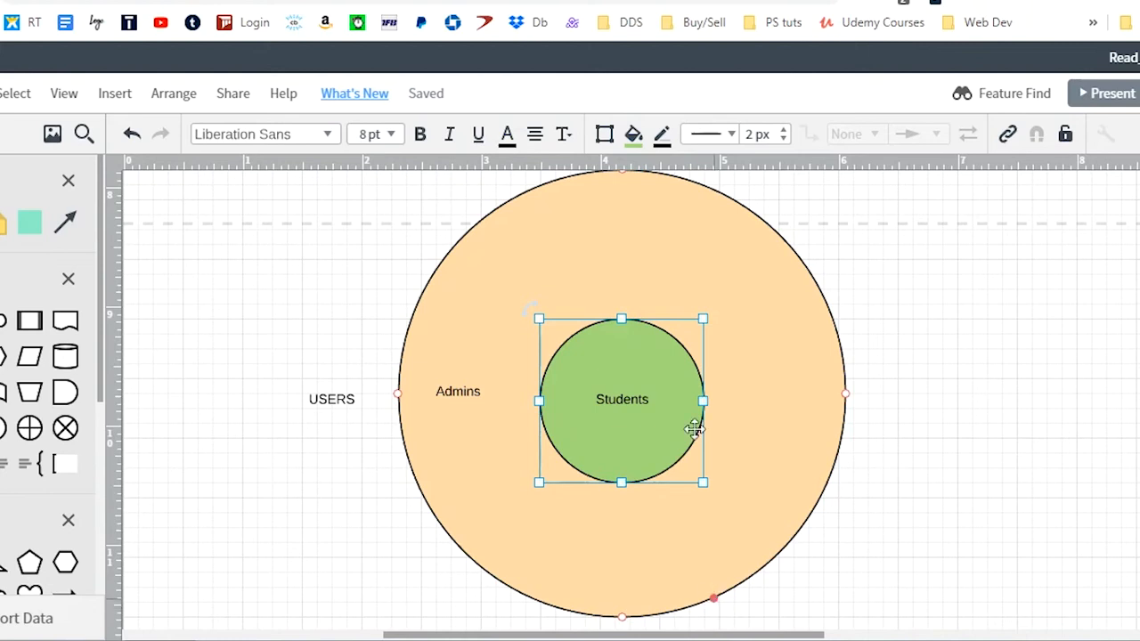
pyautogui.moveTo(732, 461)
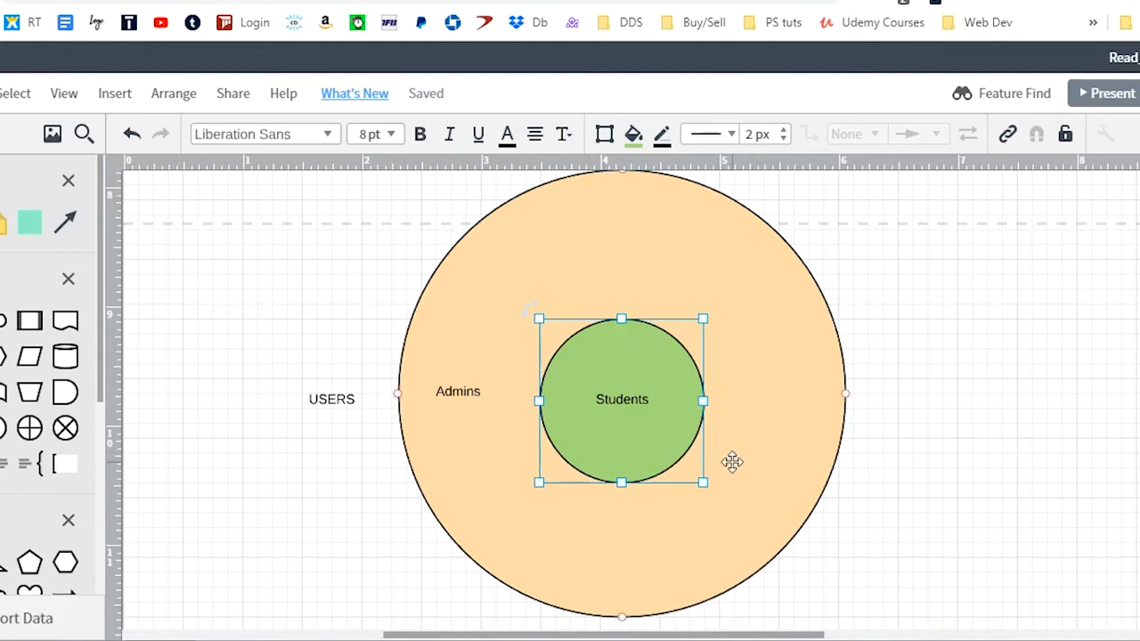
pyautogui.moveTo(868, 495)
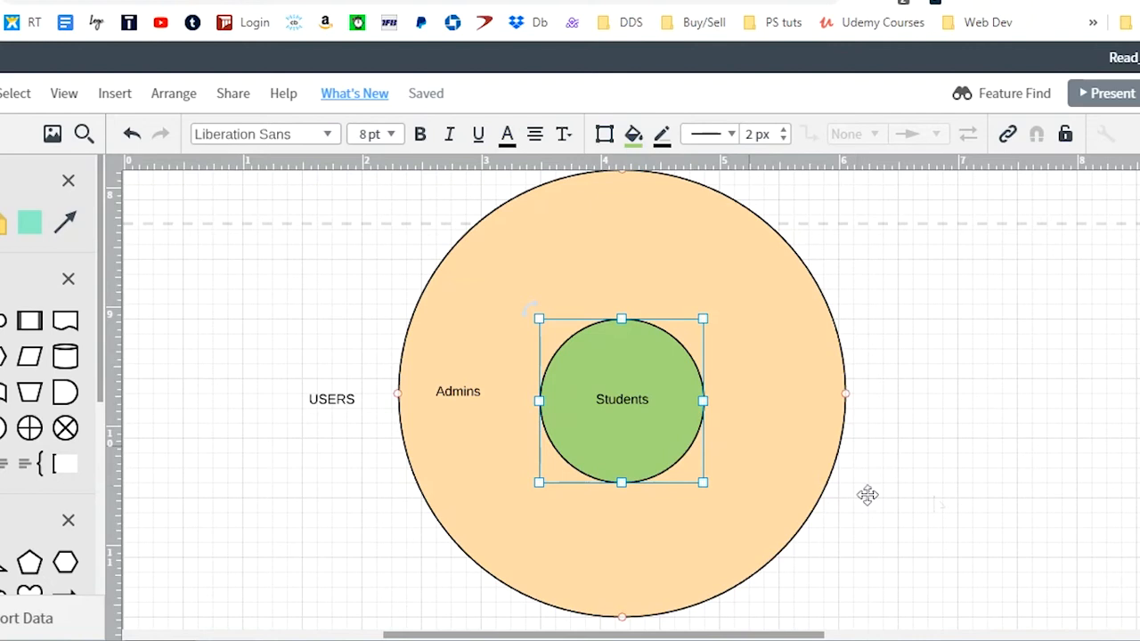
pyautogui.click(479, 451)
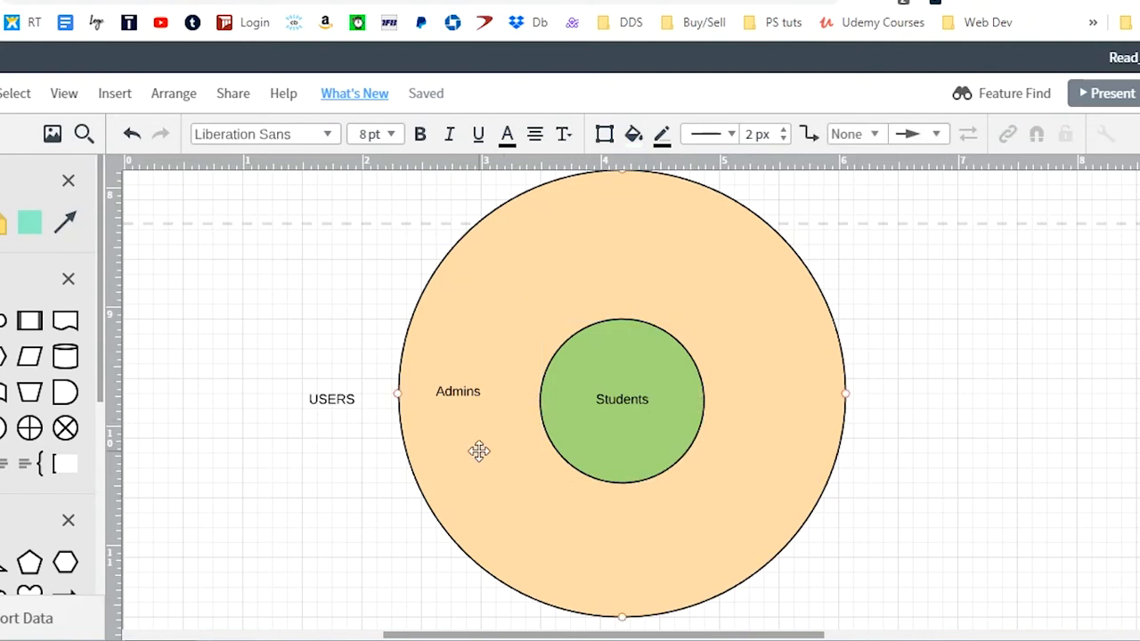
pyautogui.click(477, 449)
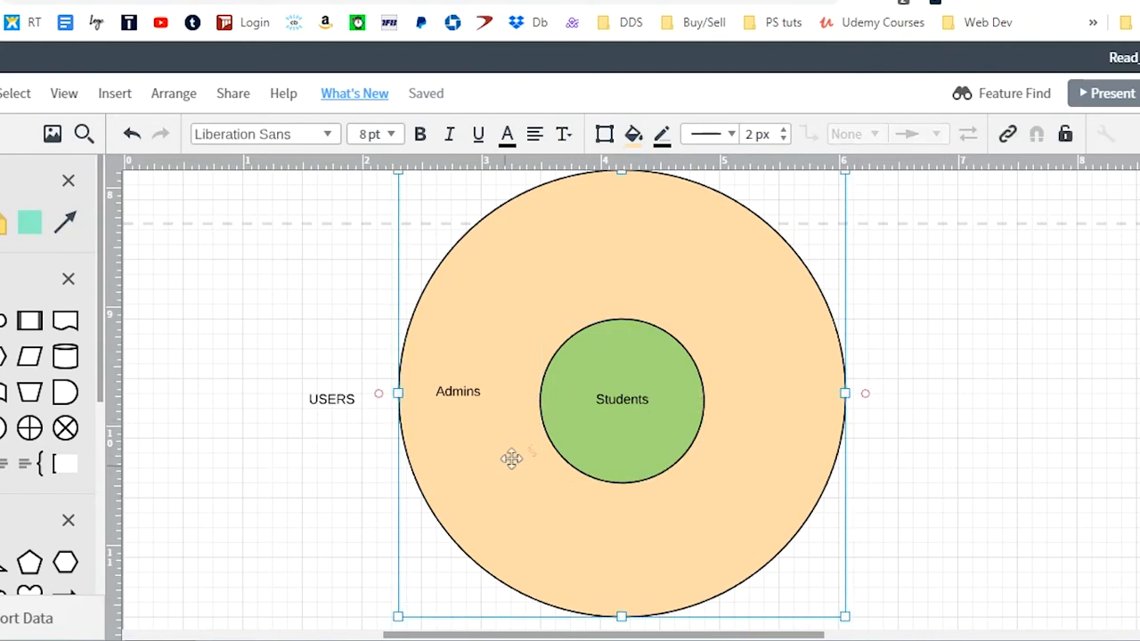
pyautogui.click(622, 399)
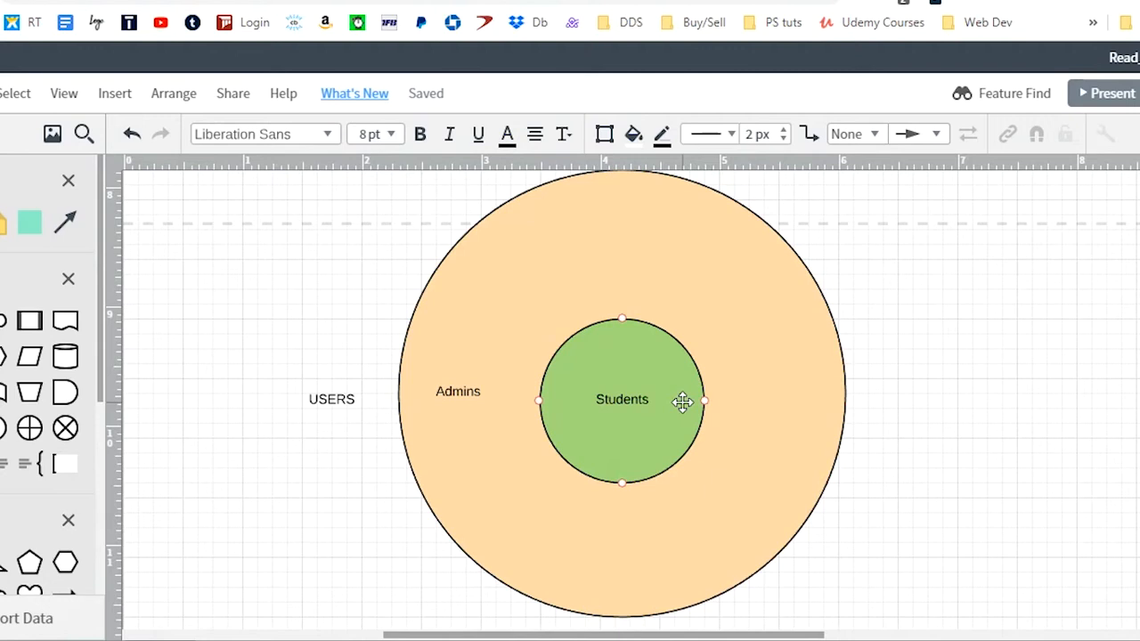
pyautogui.click(693, 333)
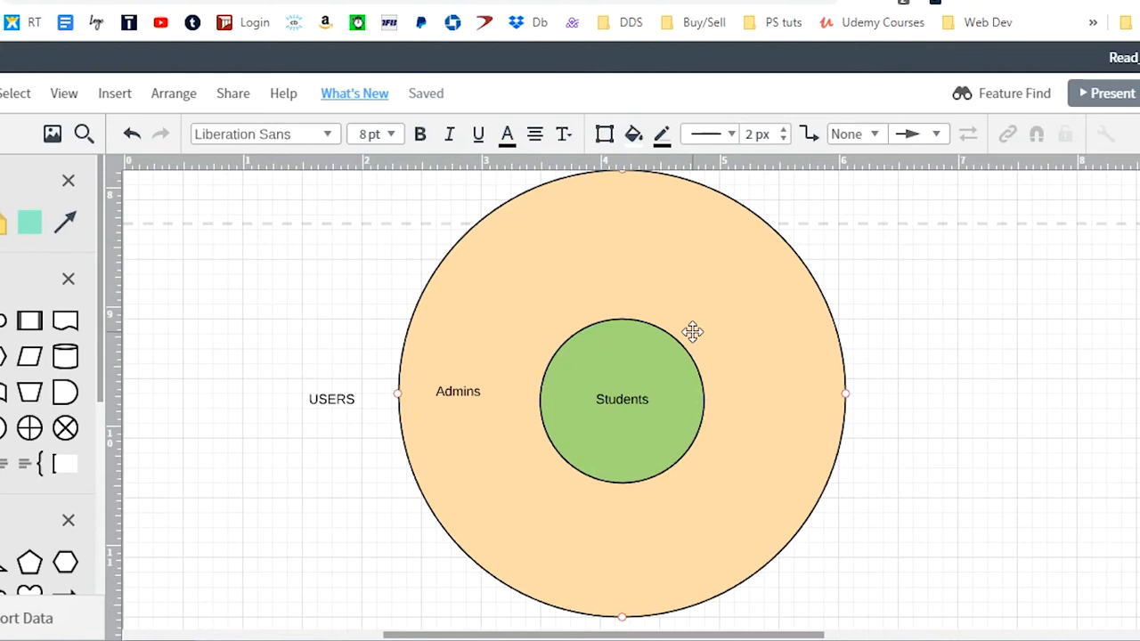
pyautogui.click(622, 399)
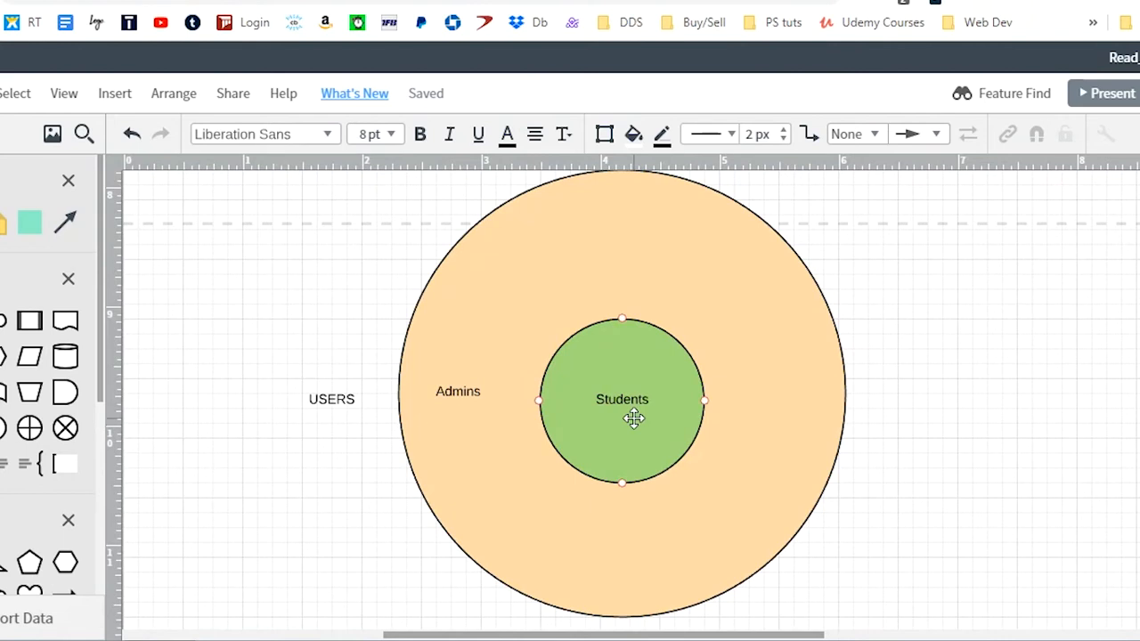
pyautogui.moveTo(630, 360)
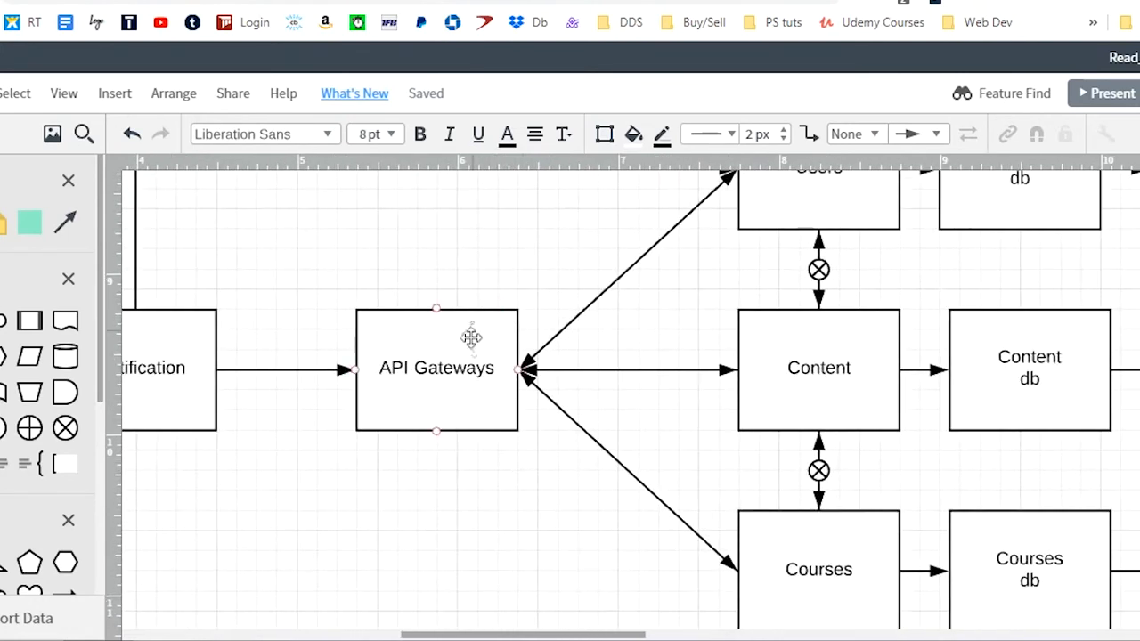
pyautogui.moveTo(488, 388)
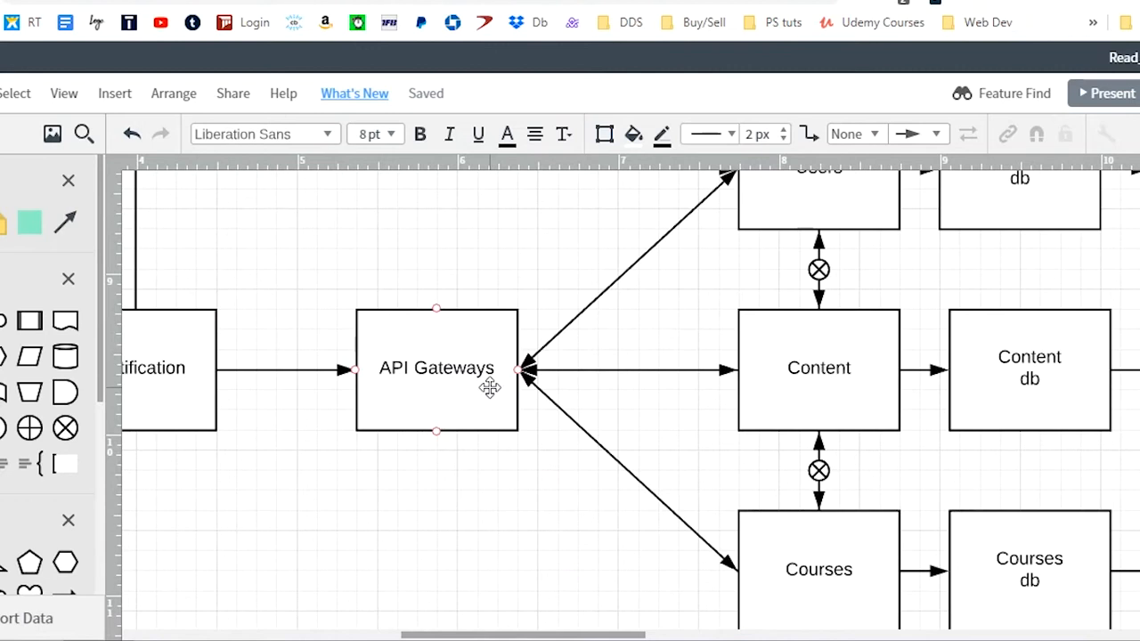
pyautogui.moveTo(502, 433)
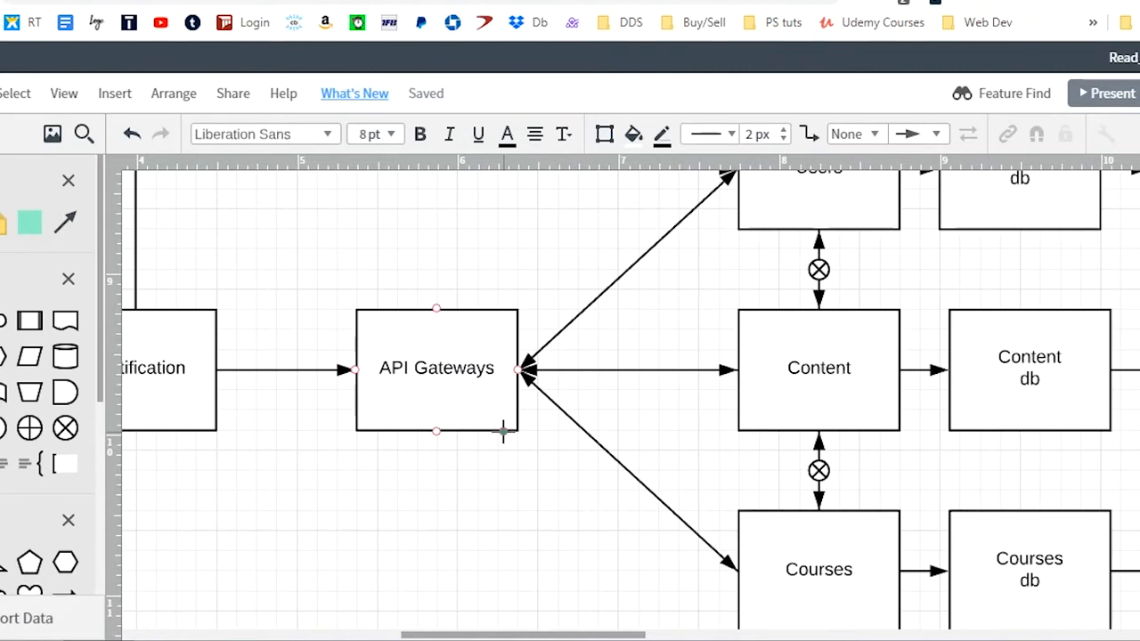
pyautogui.moveTo(497, 427)
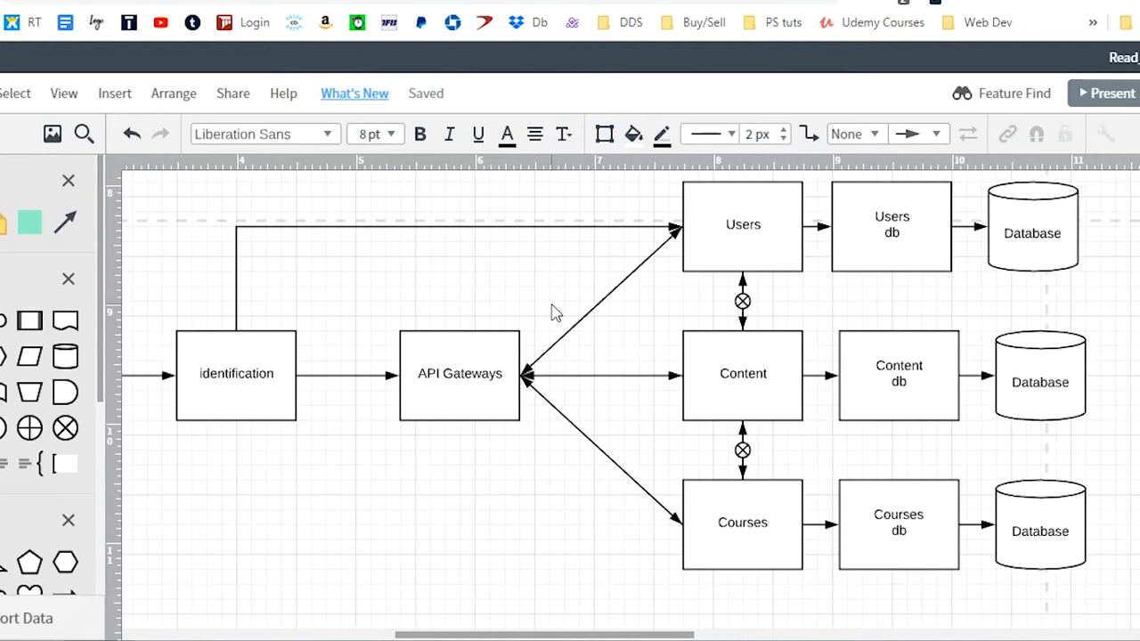
# - Select the API Gateways box and trace out to the Users and Courses service boxes
pyautogui.click(460, 374)
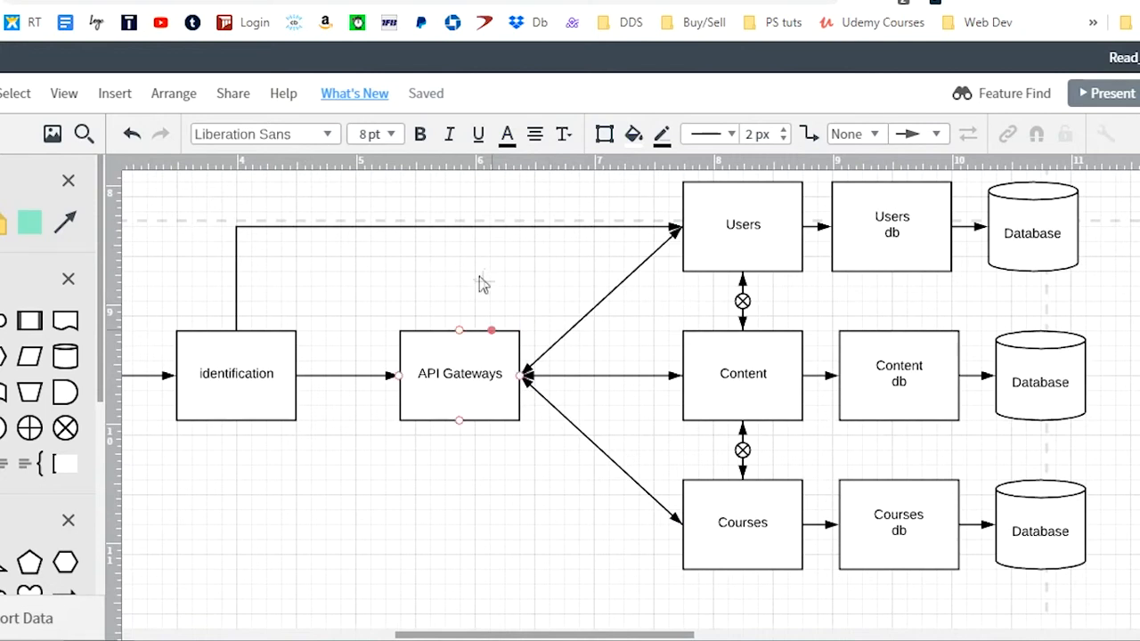
pyautogui.click(460, 374)
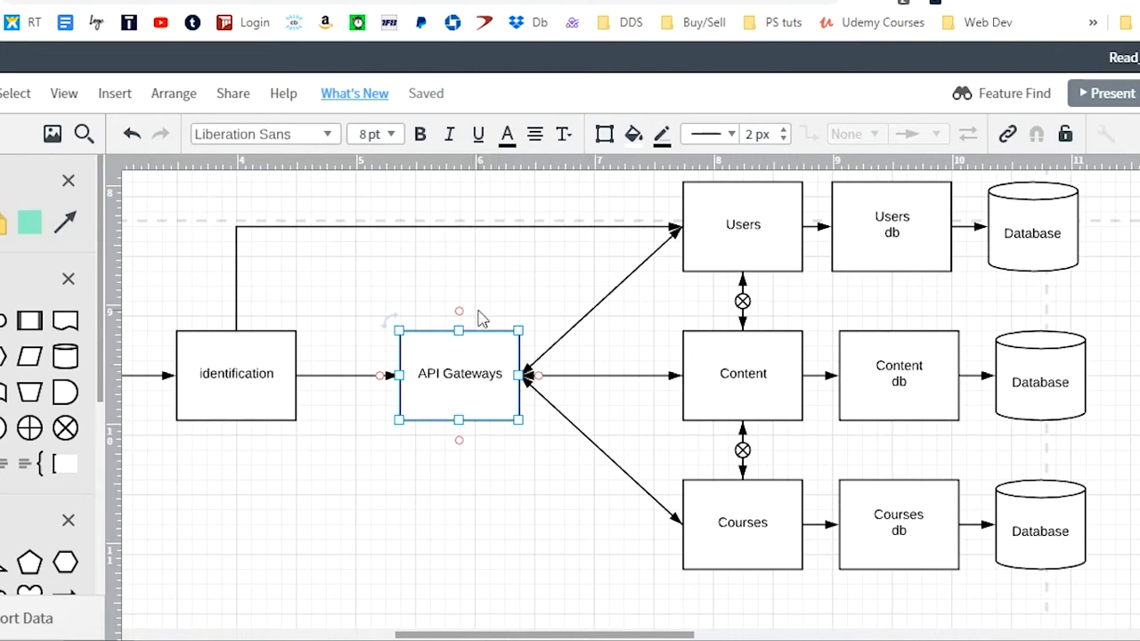
pyautogui.moveTo(496, 384)
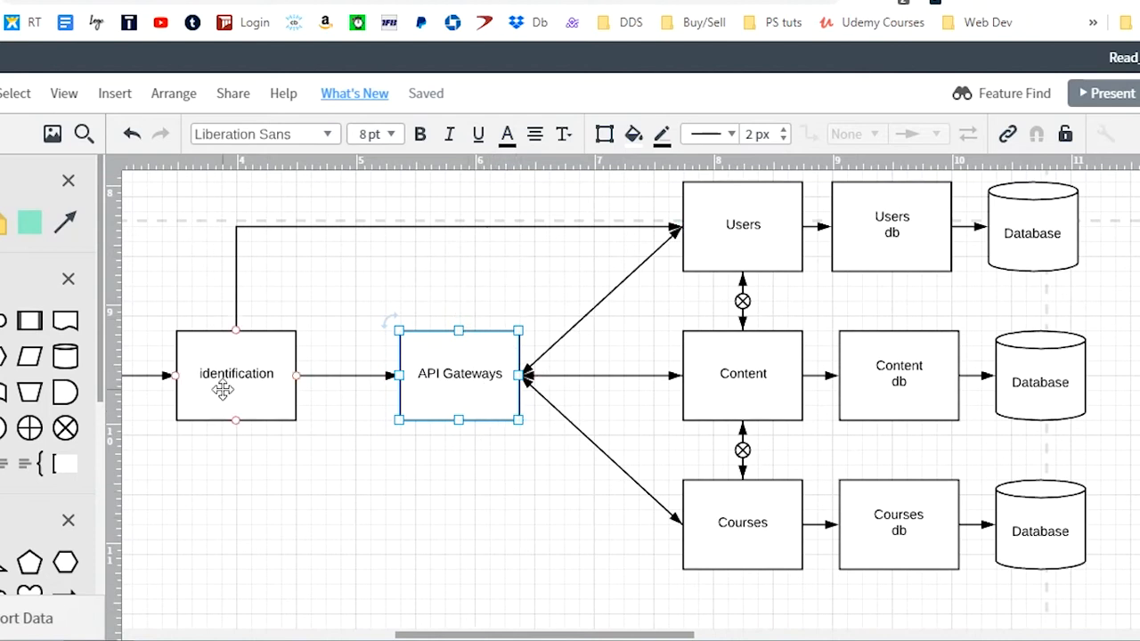
pyautogui.moveTo(695, 396)
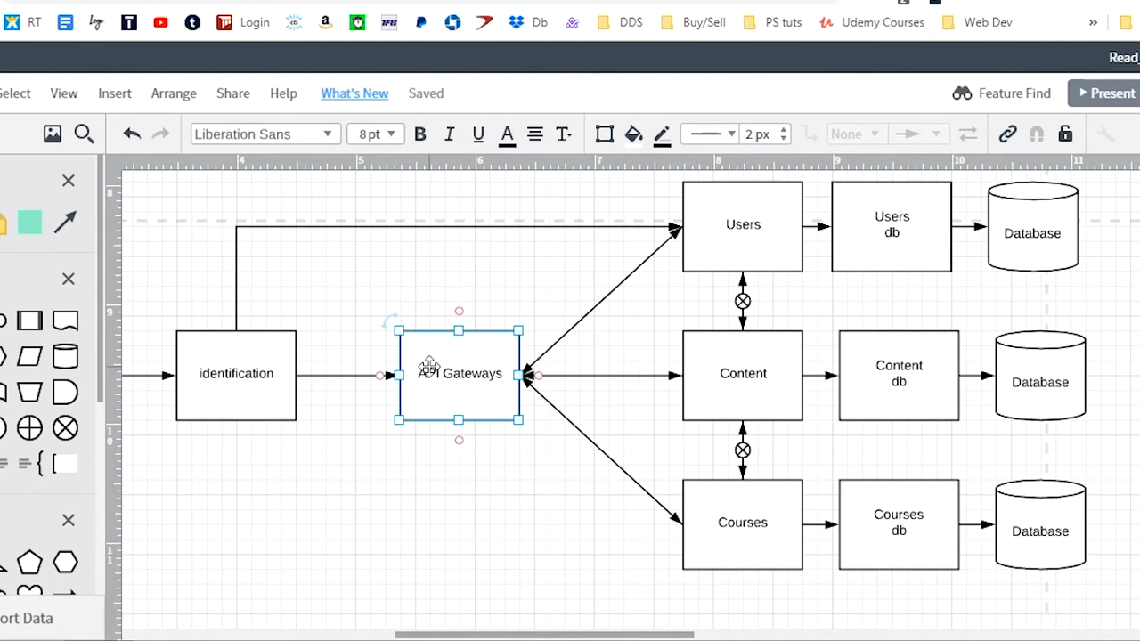
pyautogui.click(659, 410)
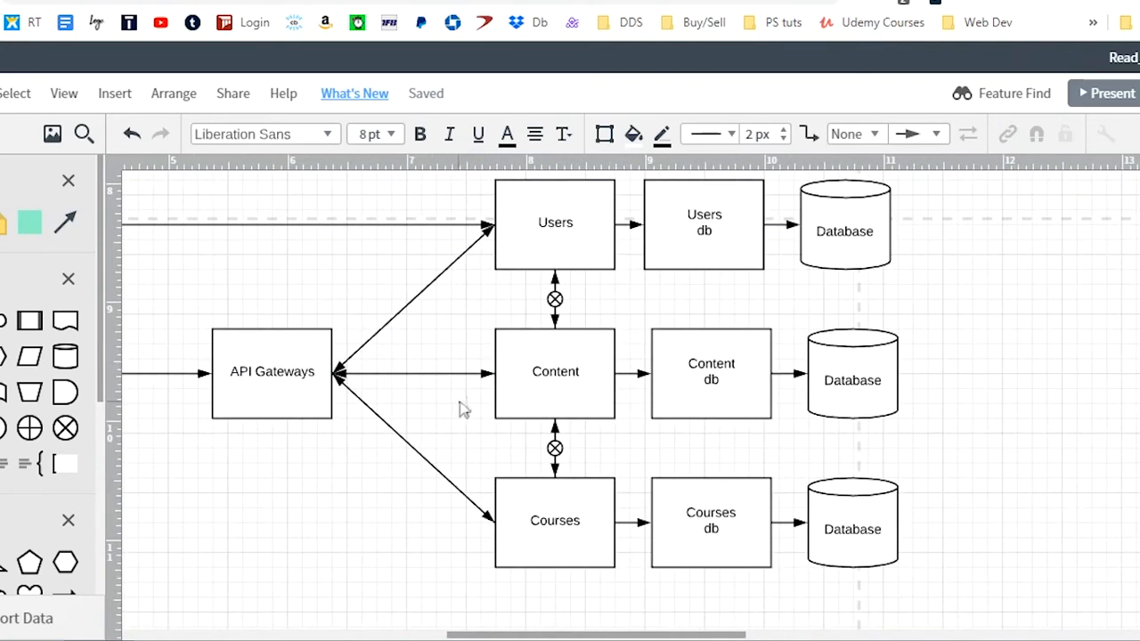
pyautogui.click(554, 373)
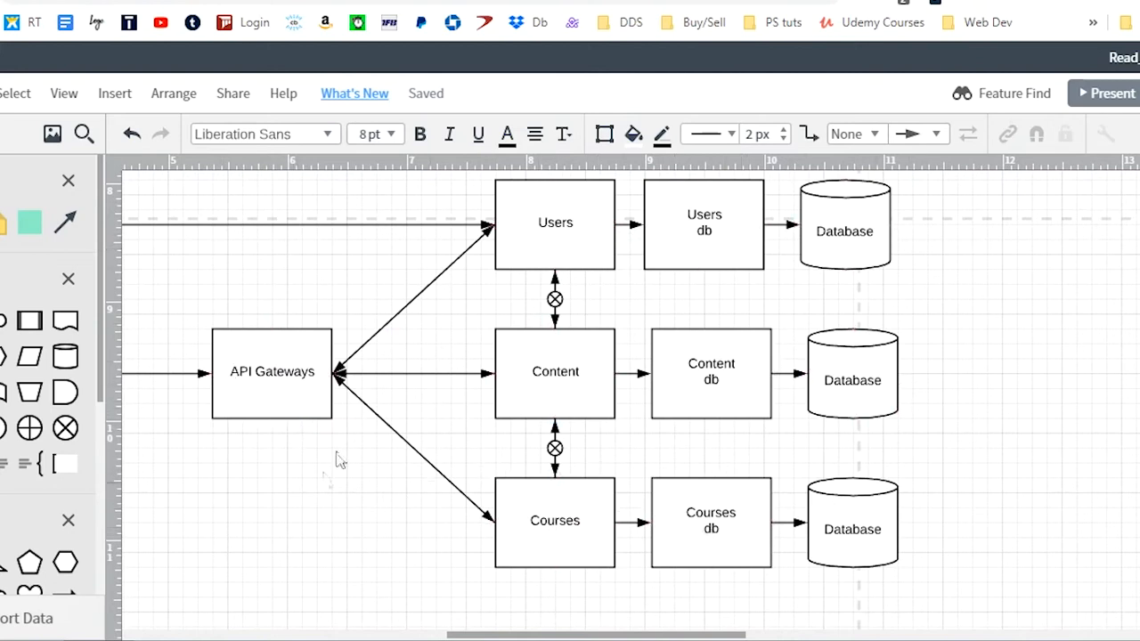
pyautogui.click(271, 372)
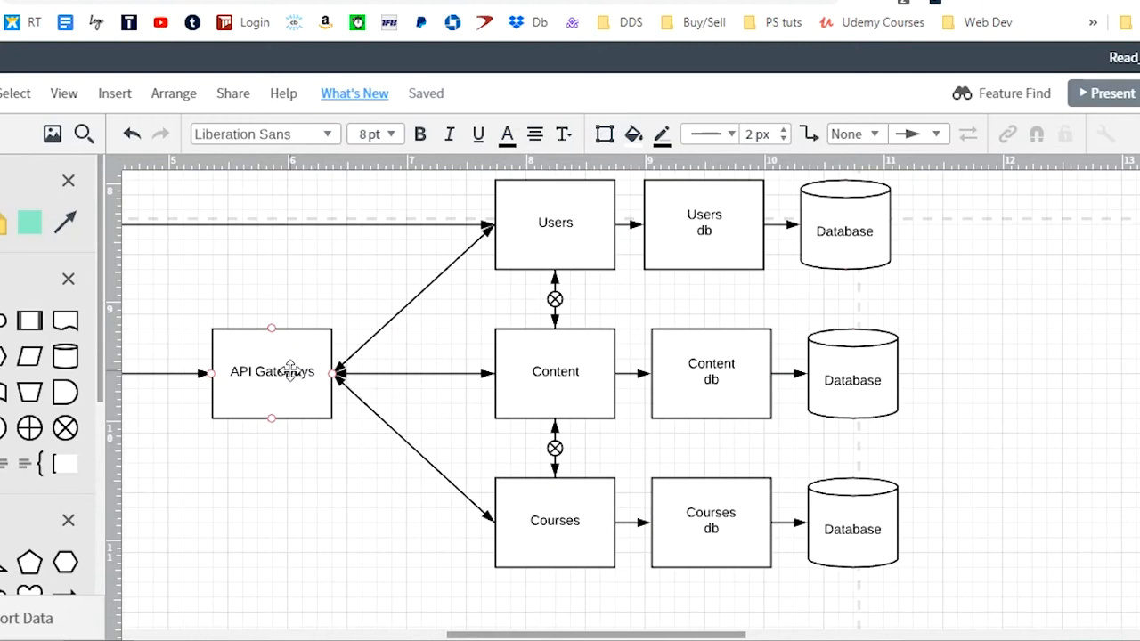
pyautogui.click(554, 223)
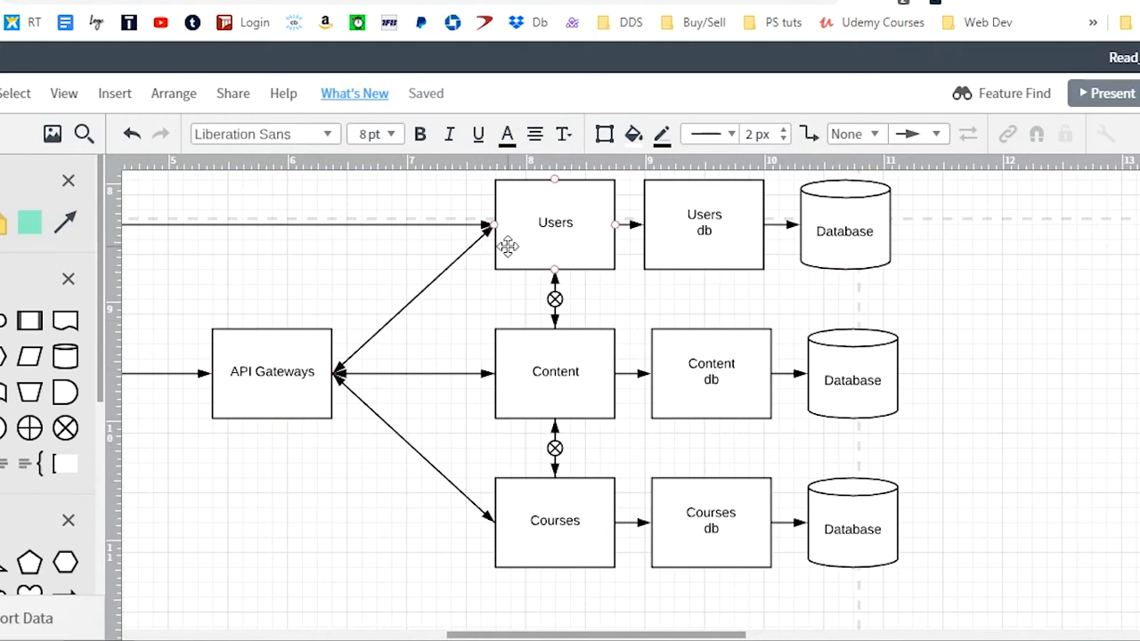
pyautogui.click(554, 520)
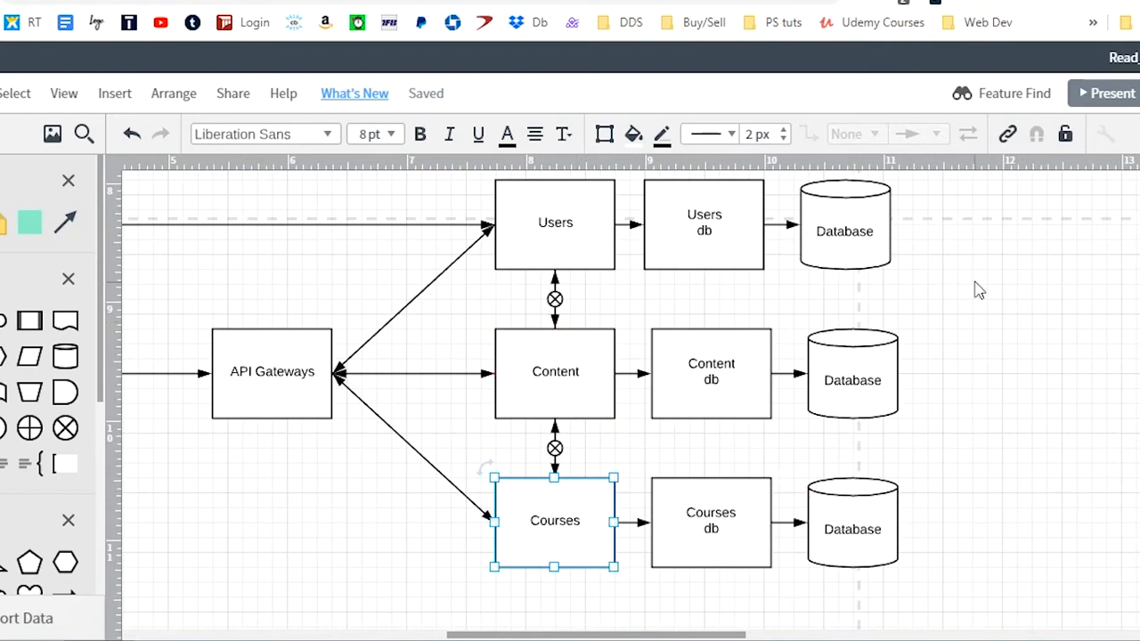
# - Cycle through the Content, Courses and Users services and back to API Gateways while explaining routing
pyautogui.click(980, 310)
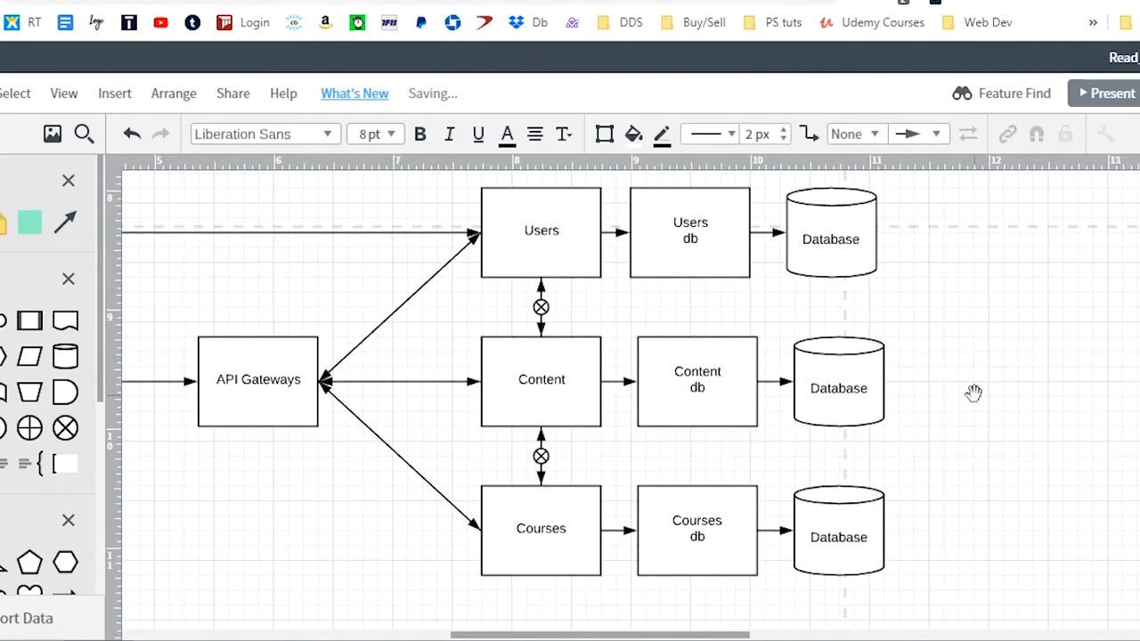
pyautogui.click(542, 231)
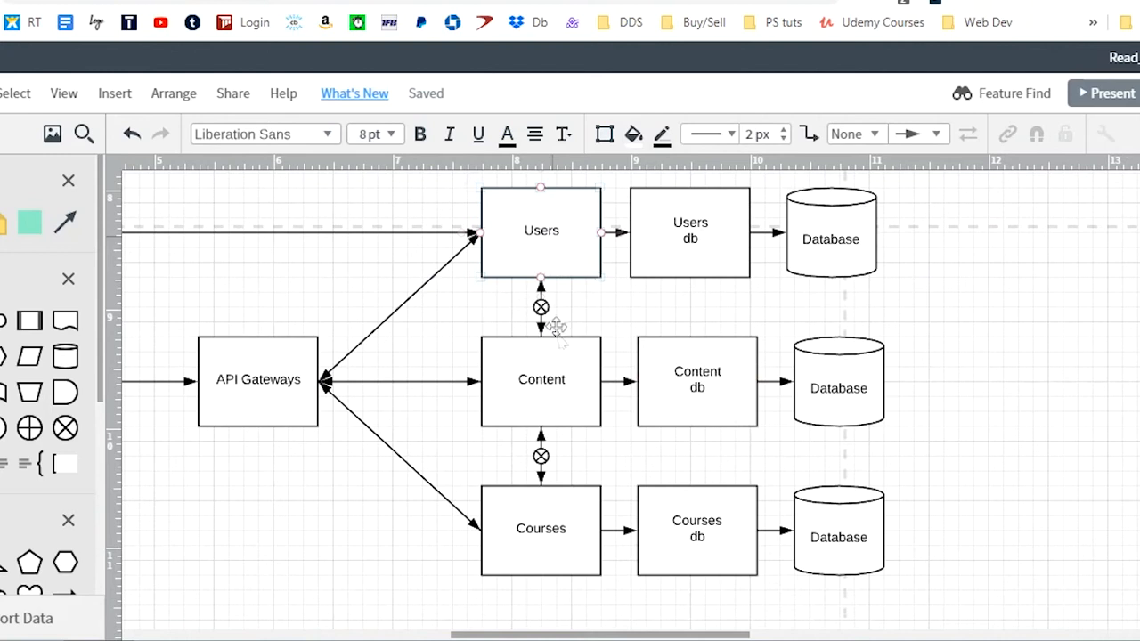
pyautogui.click(542, 379)
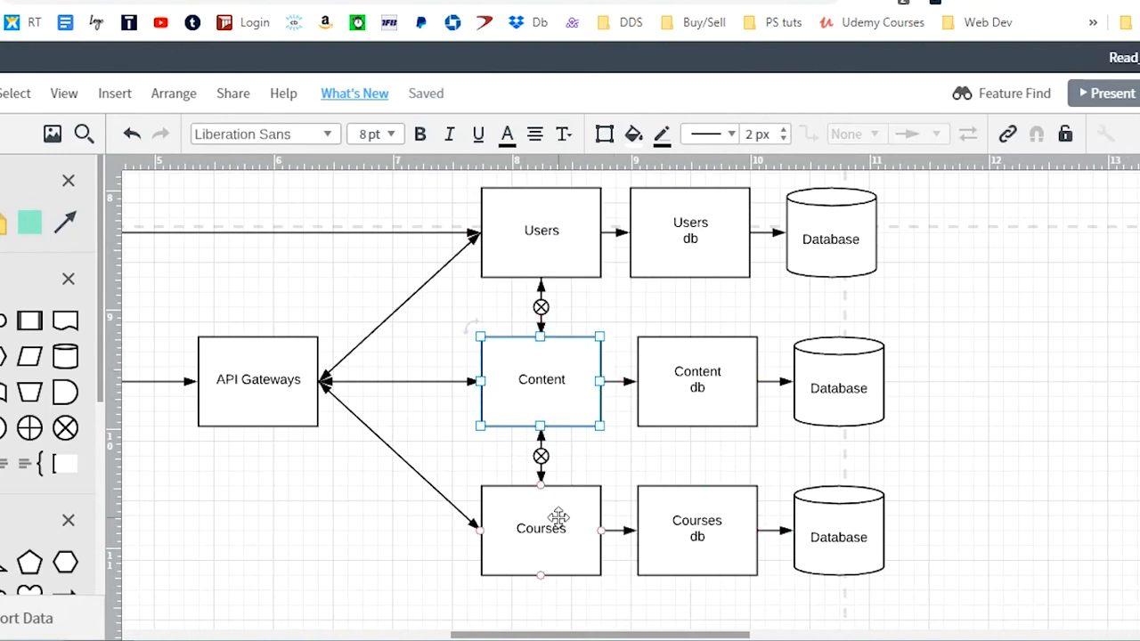
pyautogui.click(541, 527)
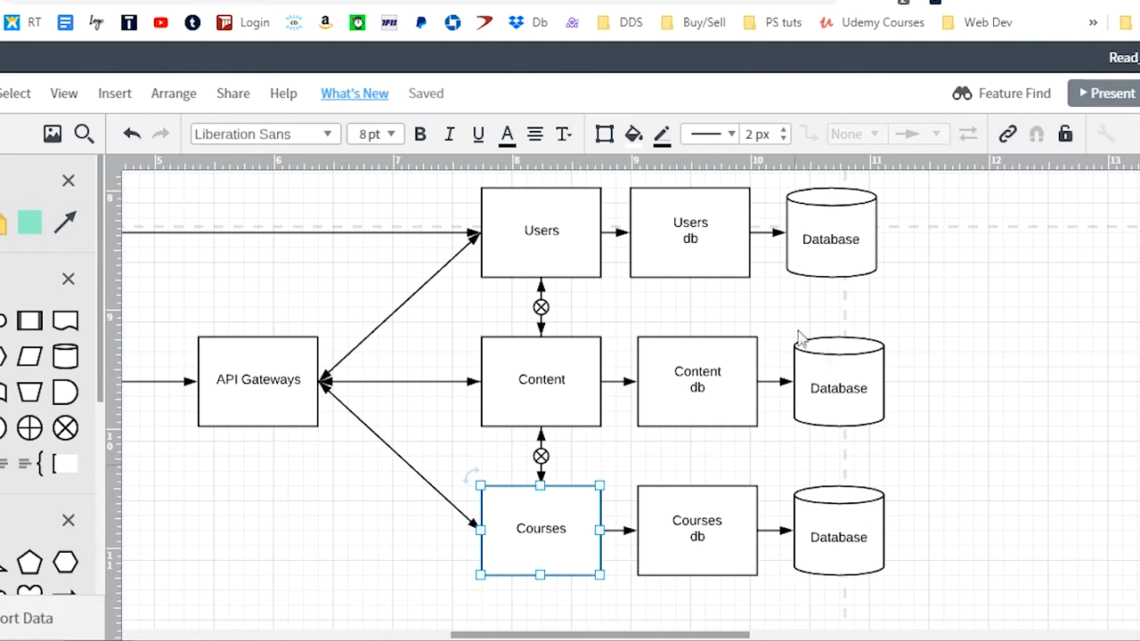
pyautogui.click(541, 231)
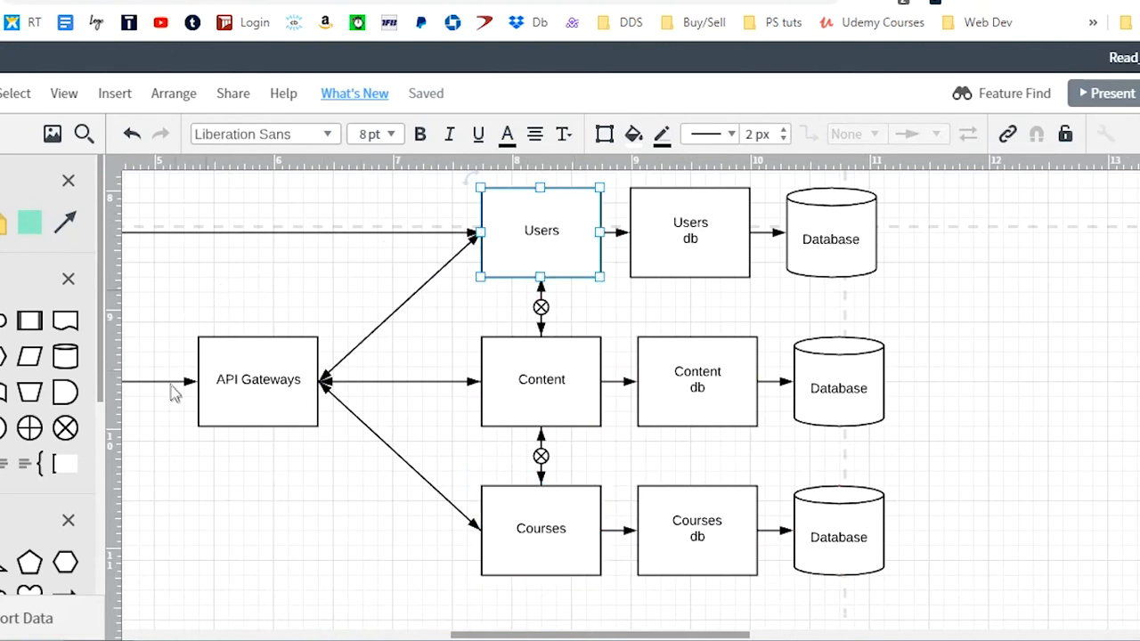
pyautogui.click(256, 381)
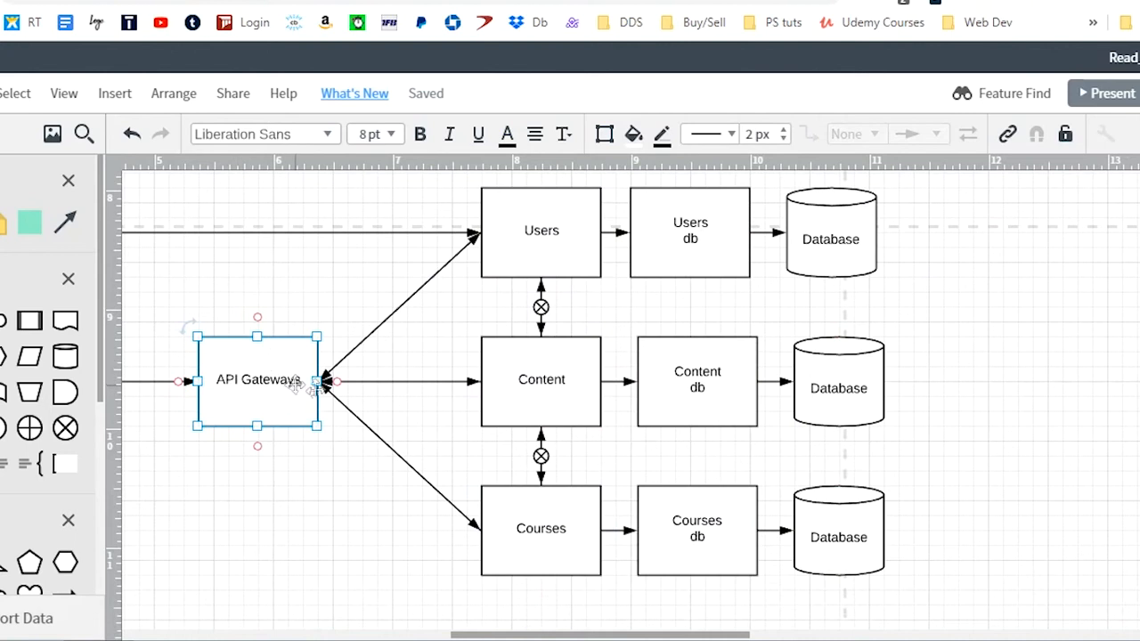
pyautogui.click(541, 380)
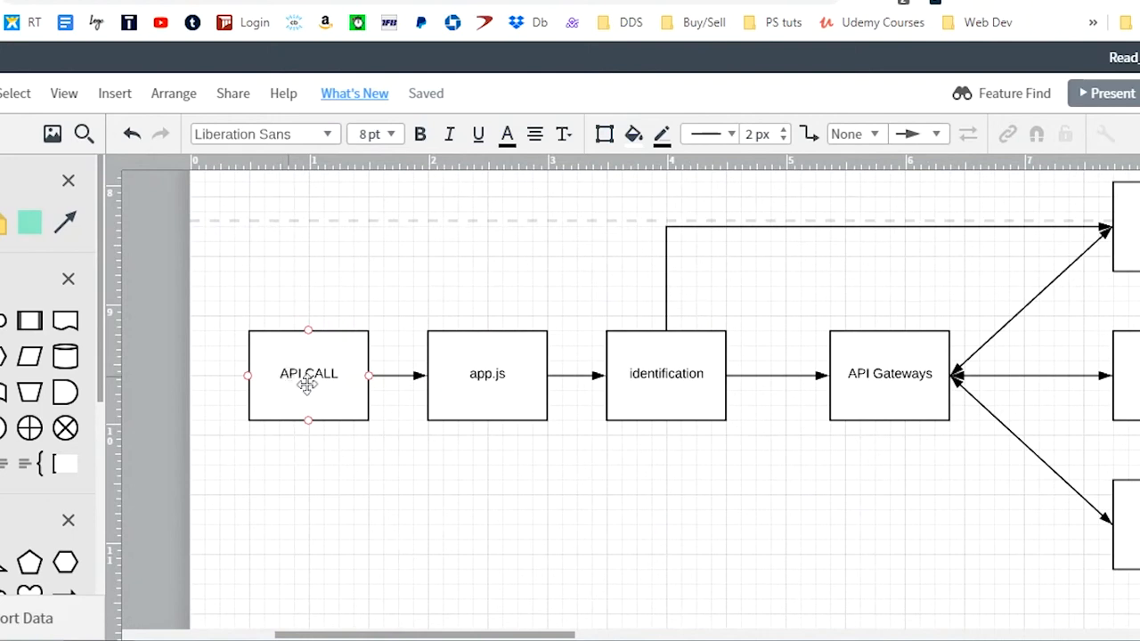
pyautogui.click(488, 374)
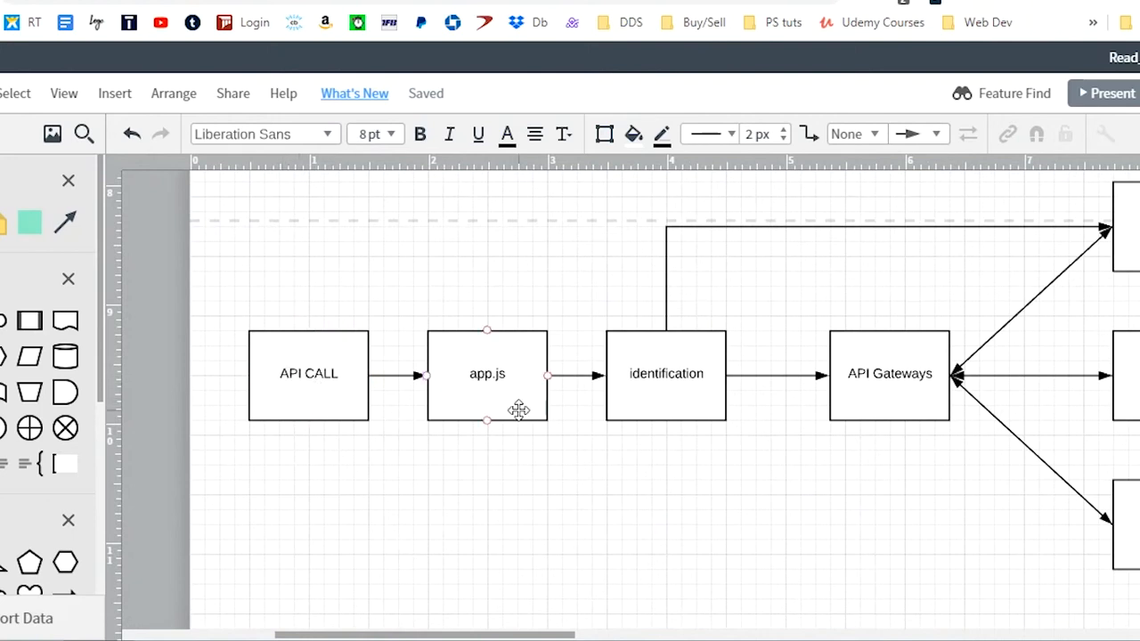
pyautogui.click(488, 374)
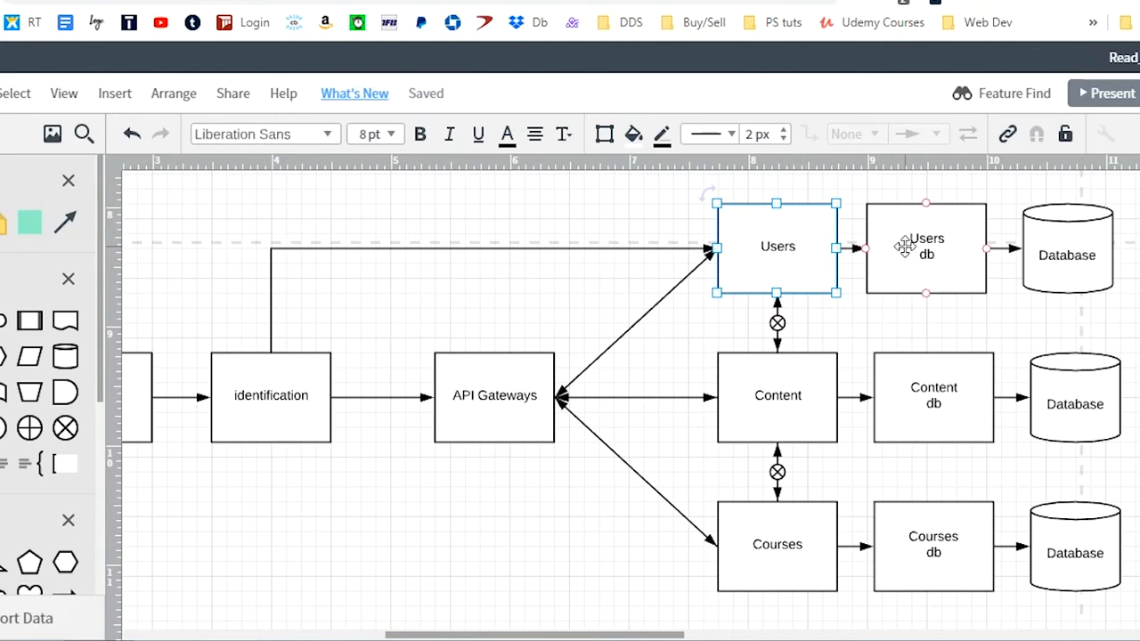
pyautogui.click(926, 246)
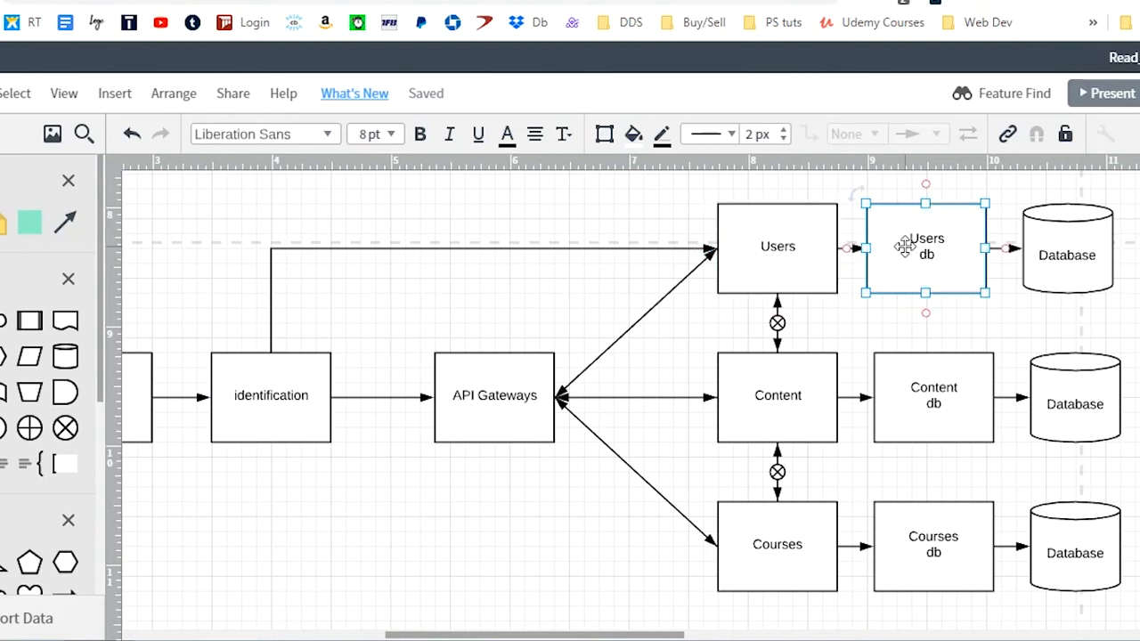
pyautogui.click(1065, 255)
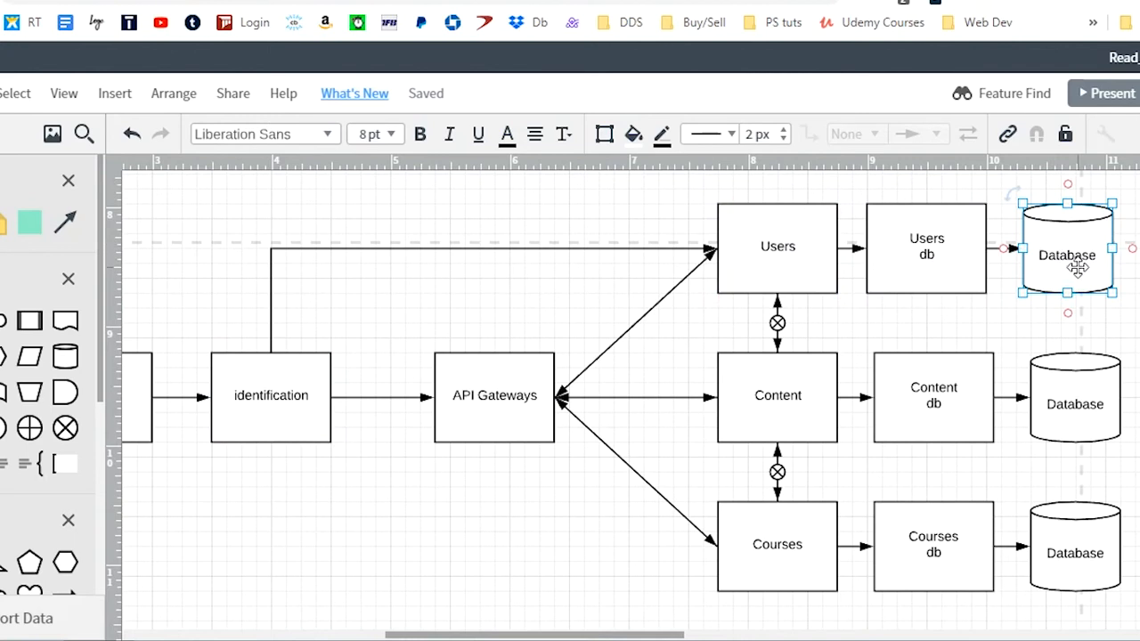
pyautogui.moveTo(1131, 253)
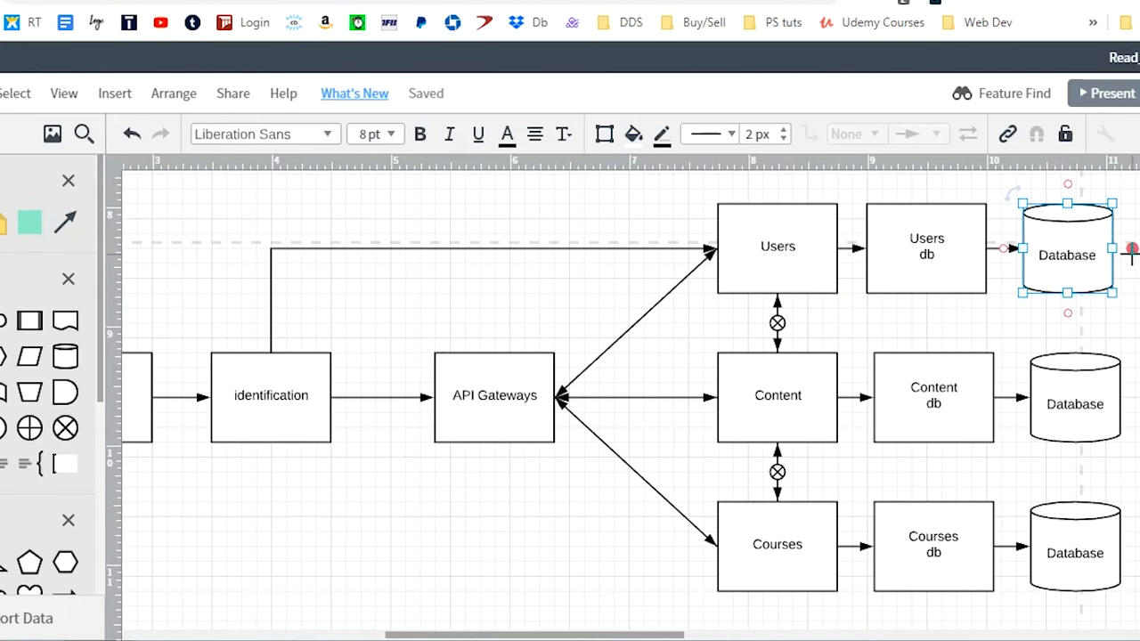
pyautogui.moveTo(1005, 266)
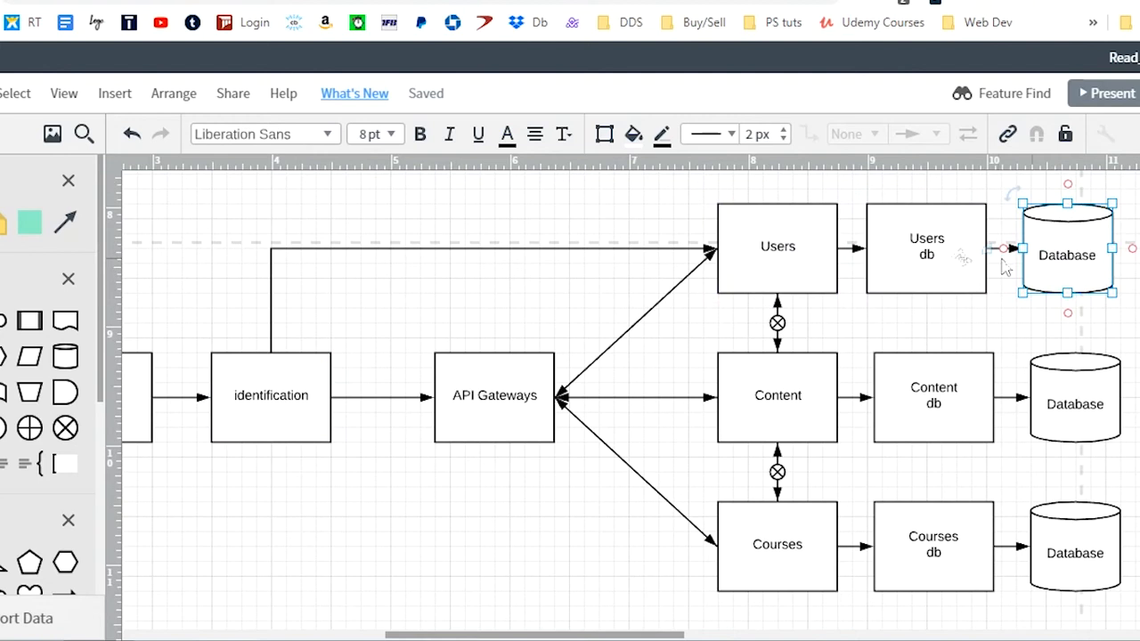
pyautogui.click(271, 395)
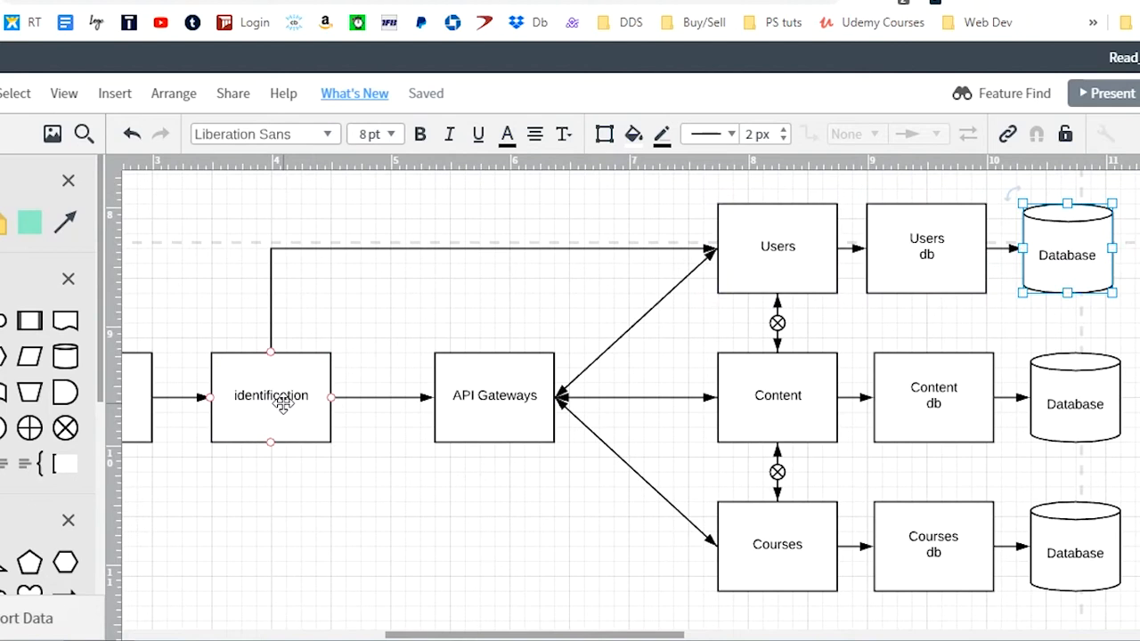
pyautogui.click(495, 396)
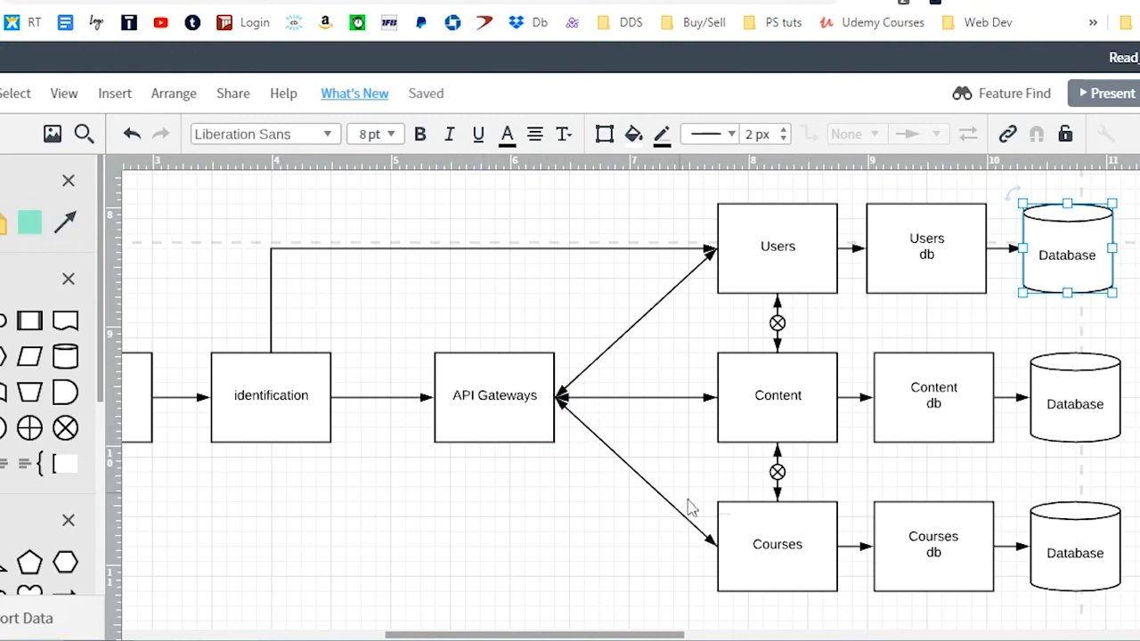
pyautogui.click(777, 545)
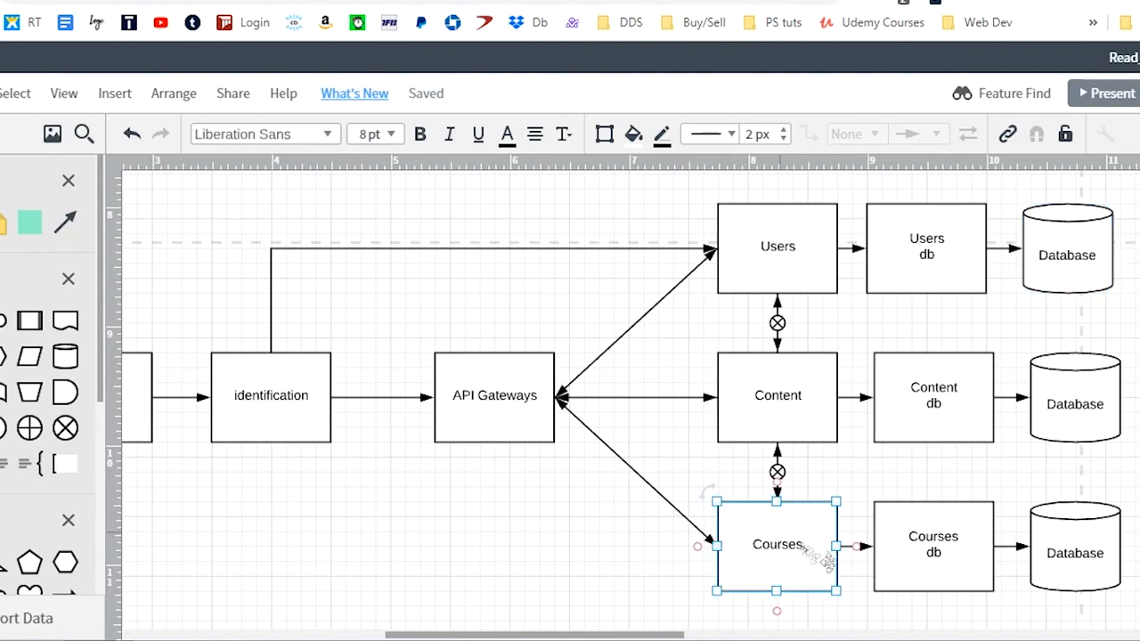
pyautogui.click(933, 545)
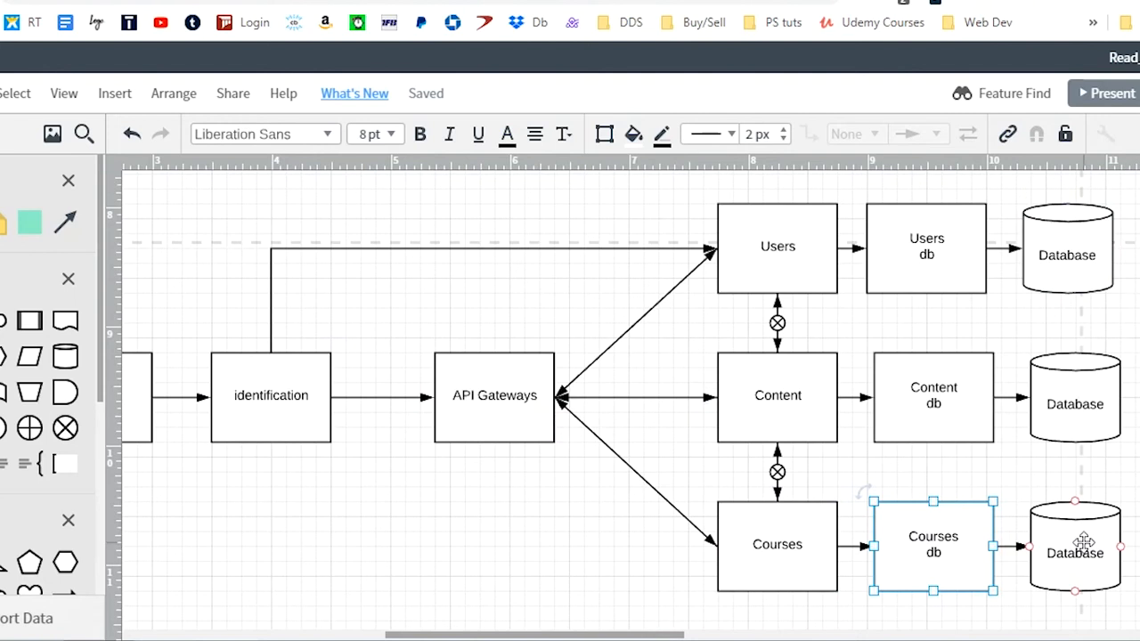
pyautogui.click(1074, 545)
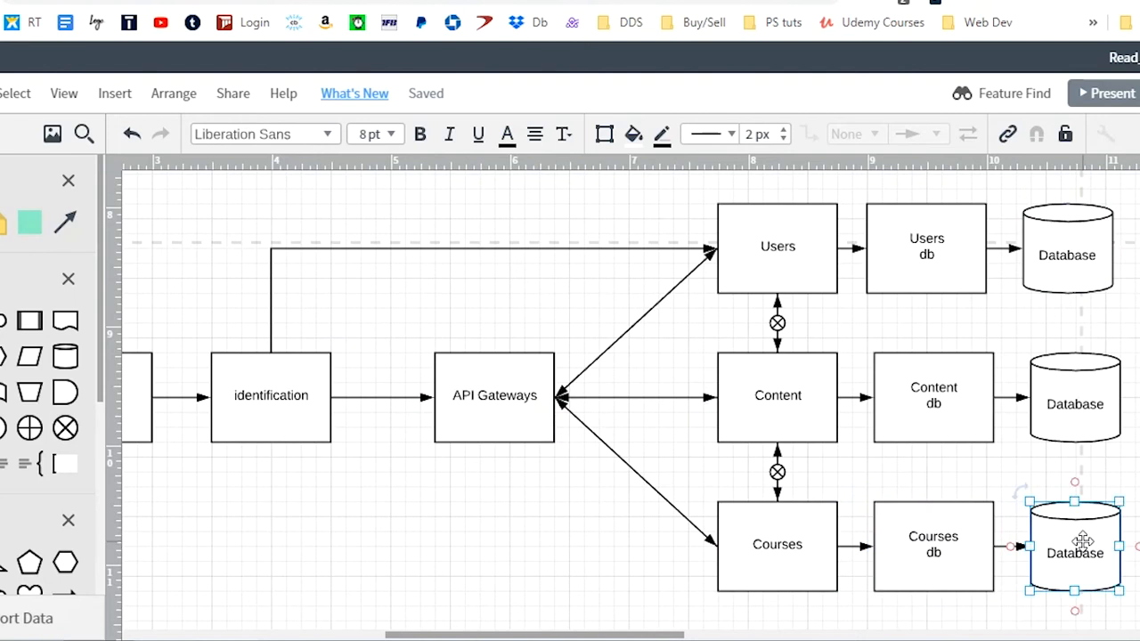
pyautogui.moveTo(994, 548)
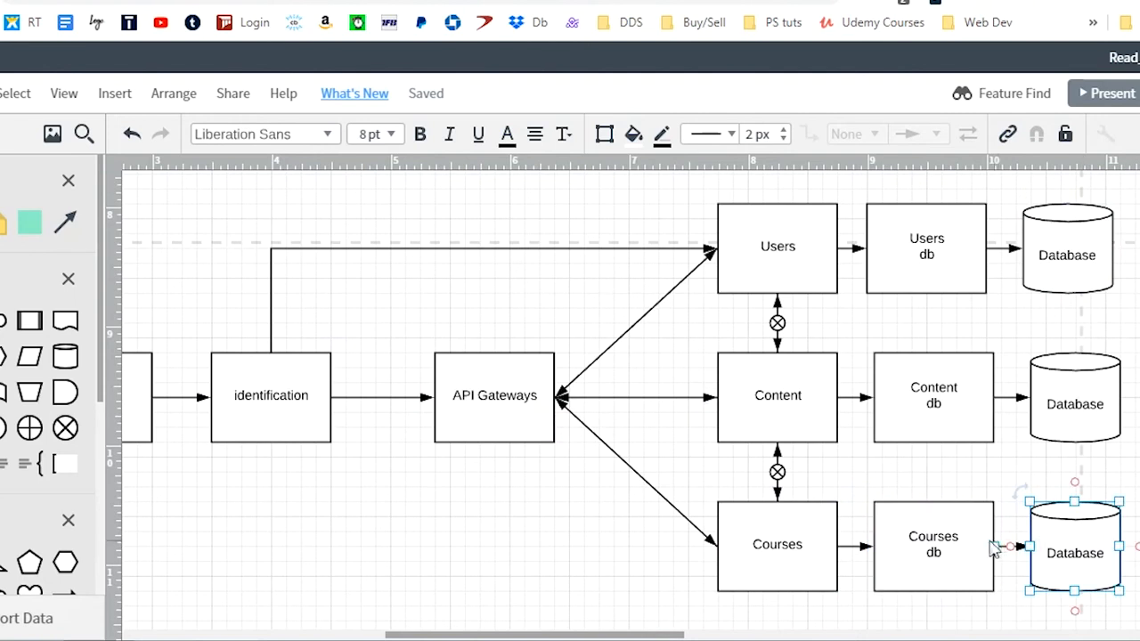
pyautogui.click(495, 396)
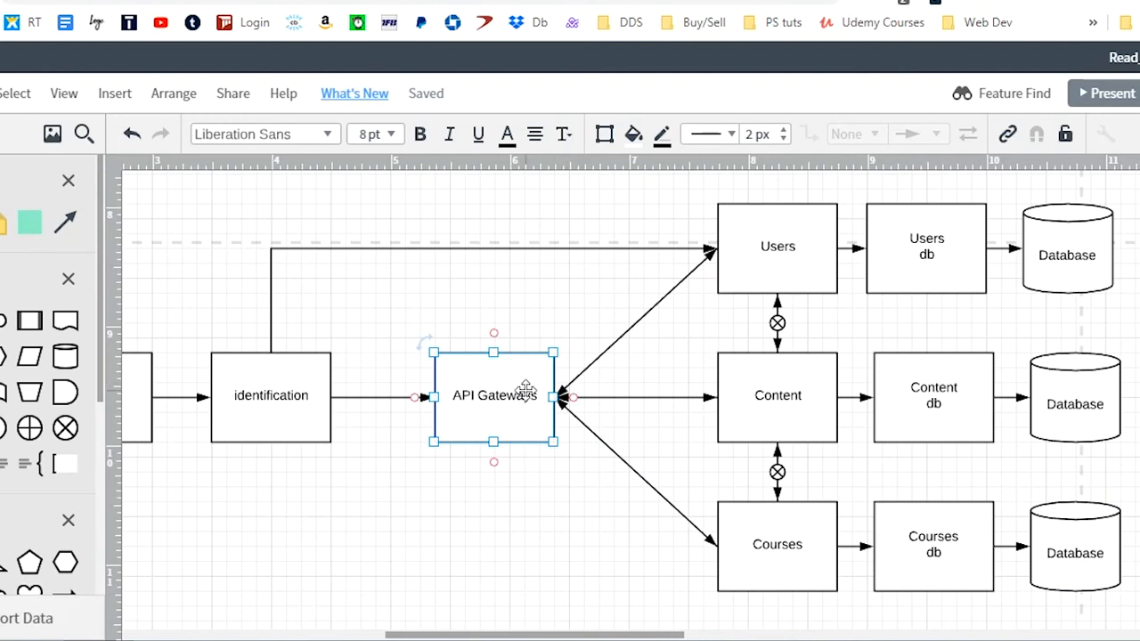
pyautogui.moveTo(632, 376)
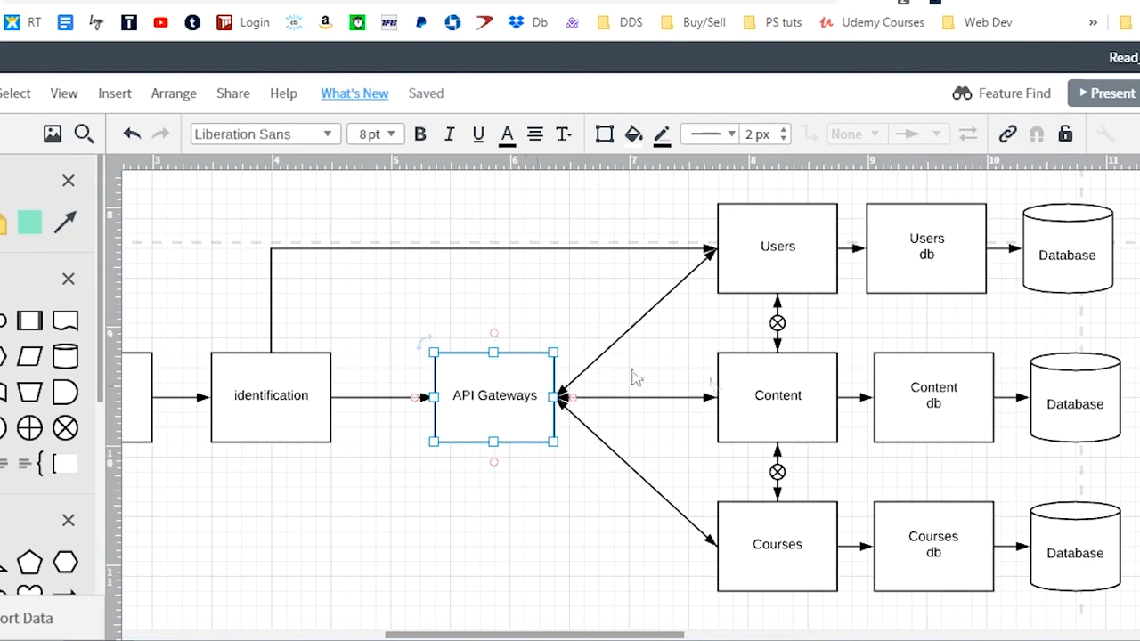
pyautogui.click(777, 395)
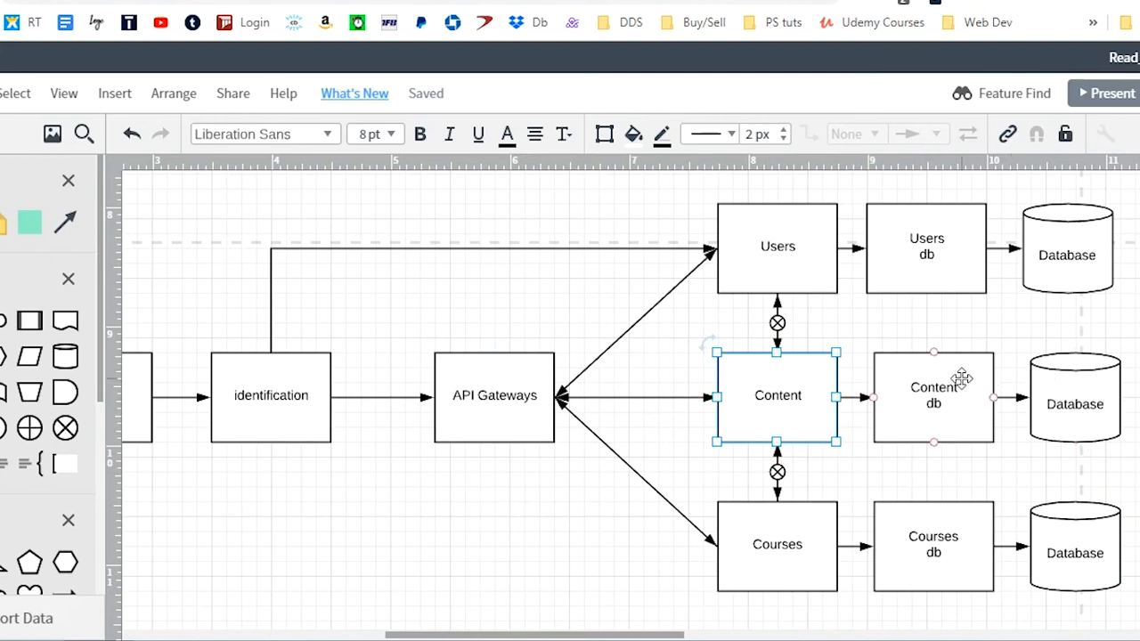
pyautogui.click(933, 395)
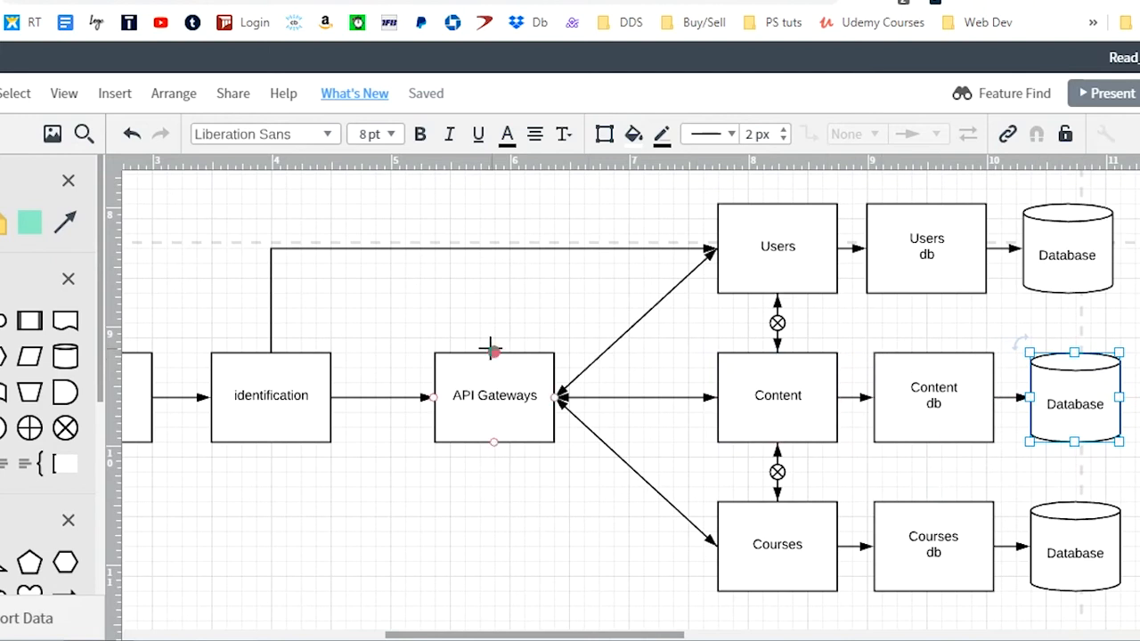
pyautogui.click(493, 395)
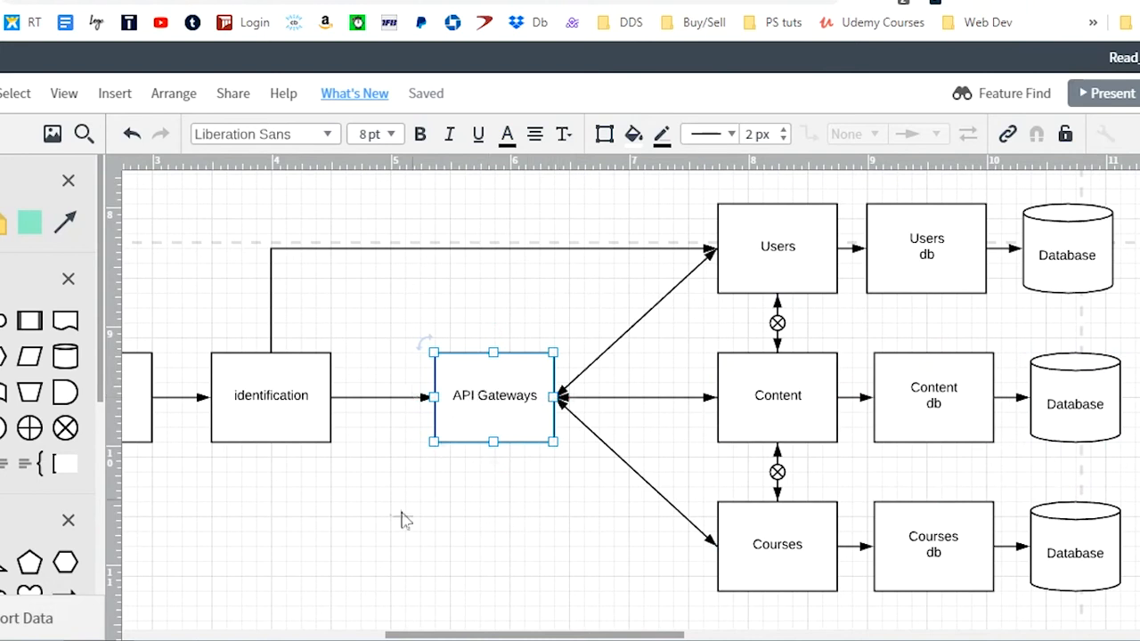
pyautogui.moveTo(271, 460)
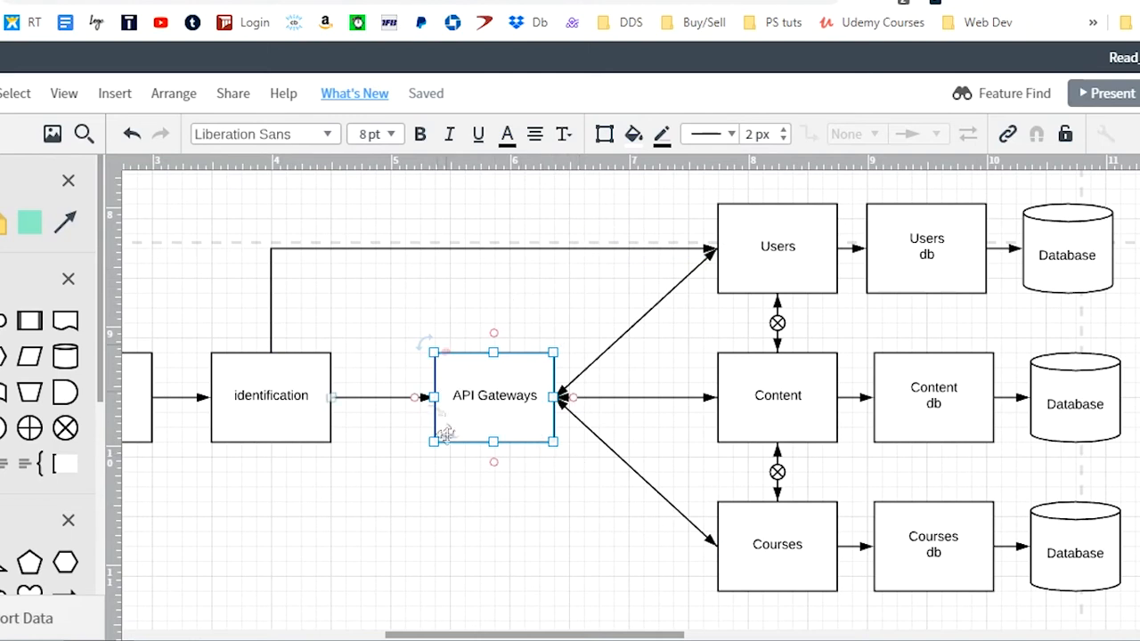
pyautogui.moveTo(477, 357)
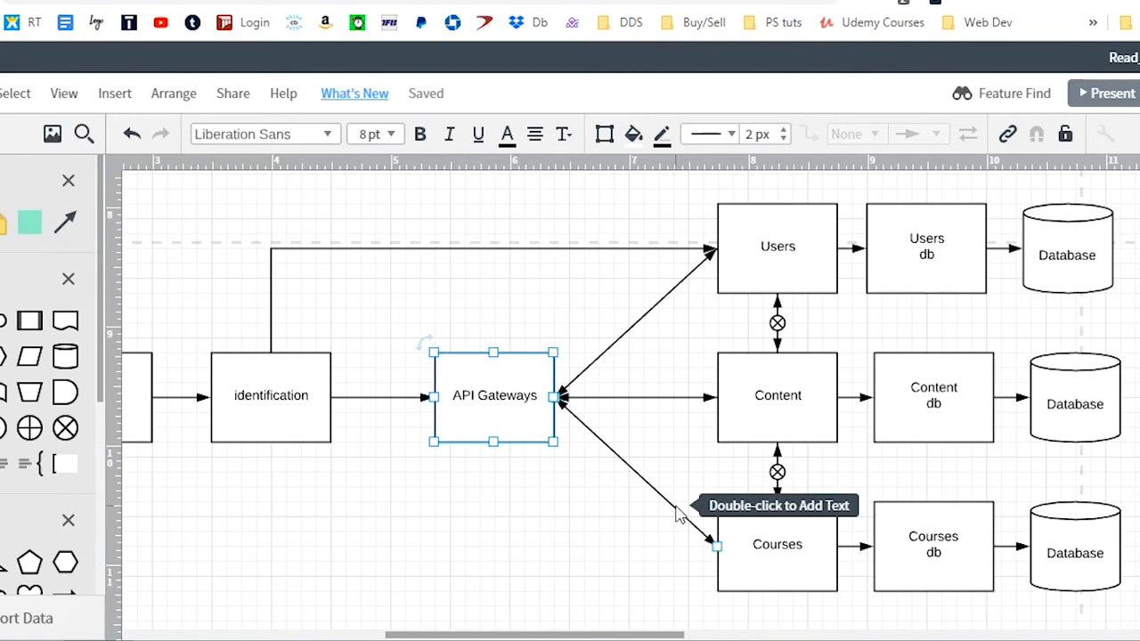
pyautogui.moveTo(543, 520)
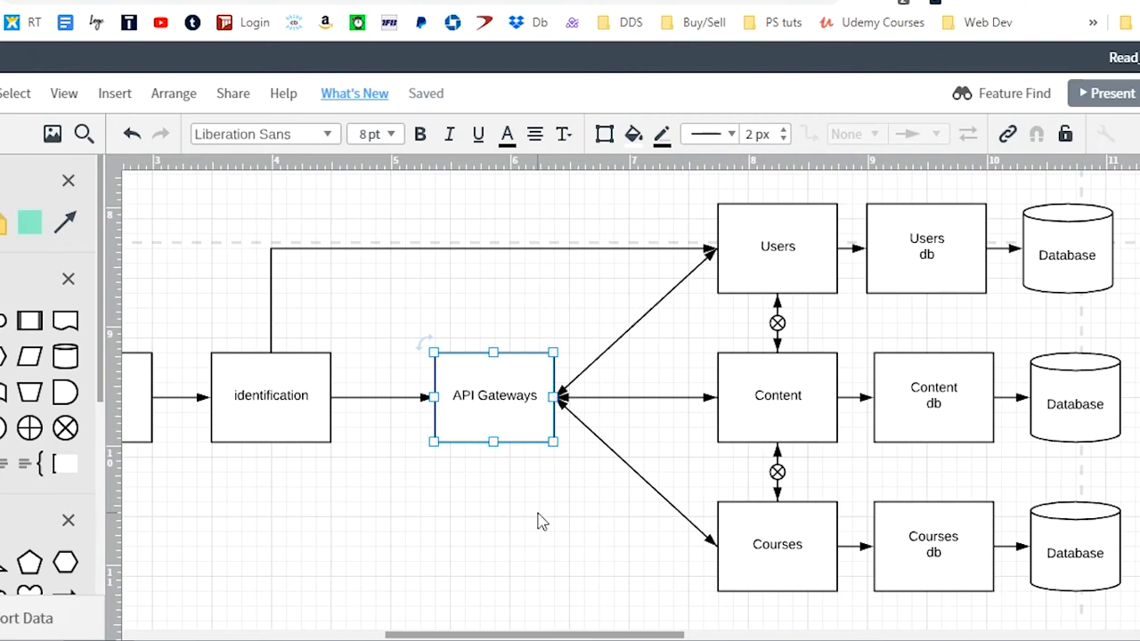
pyautogui.moveTo(855, 497)
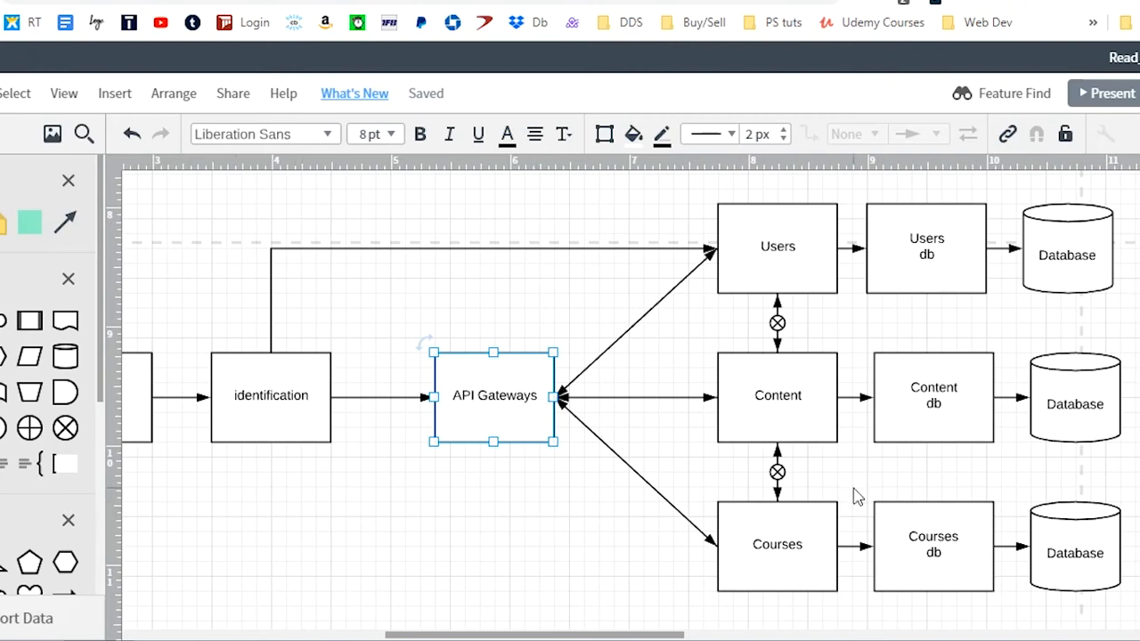
pyautogui.moveTo(502, 311)
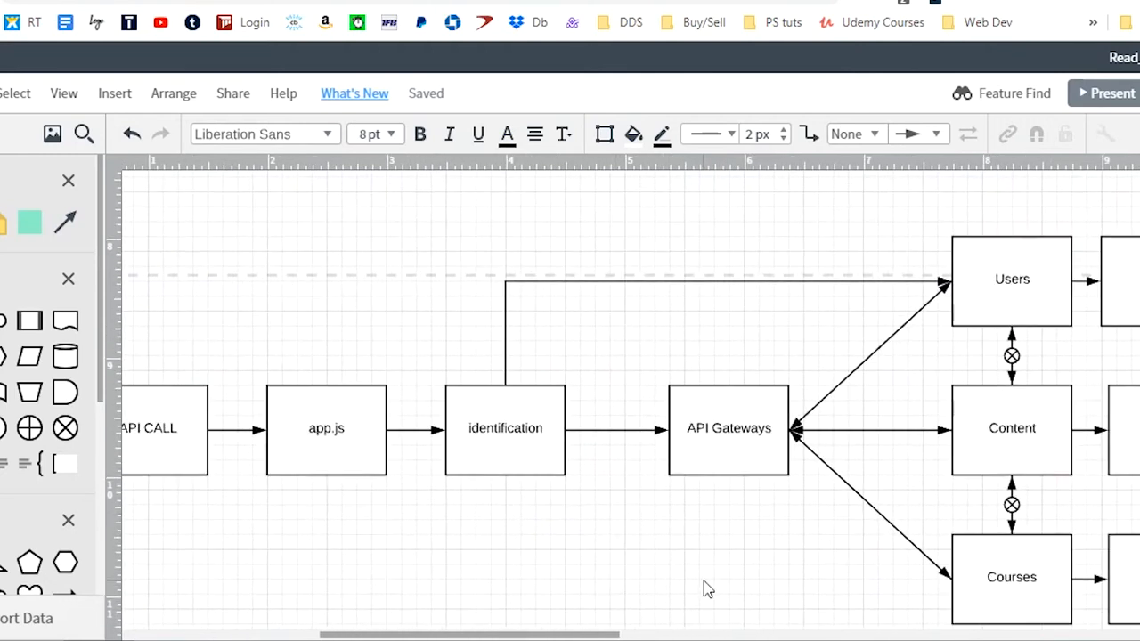
pyautogui.moveTo(639, 481)
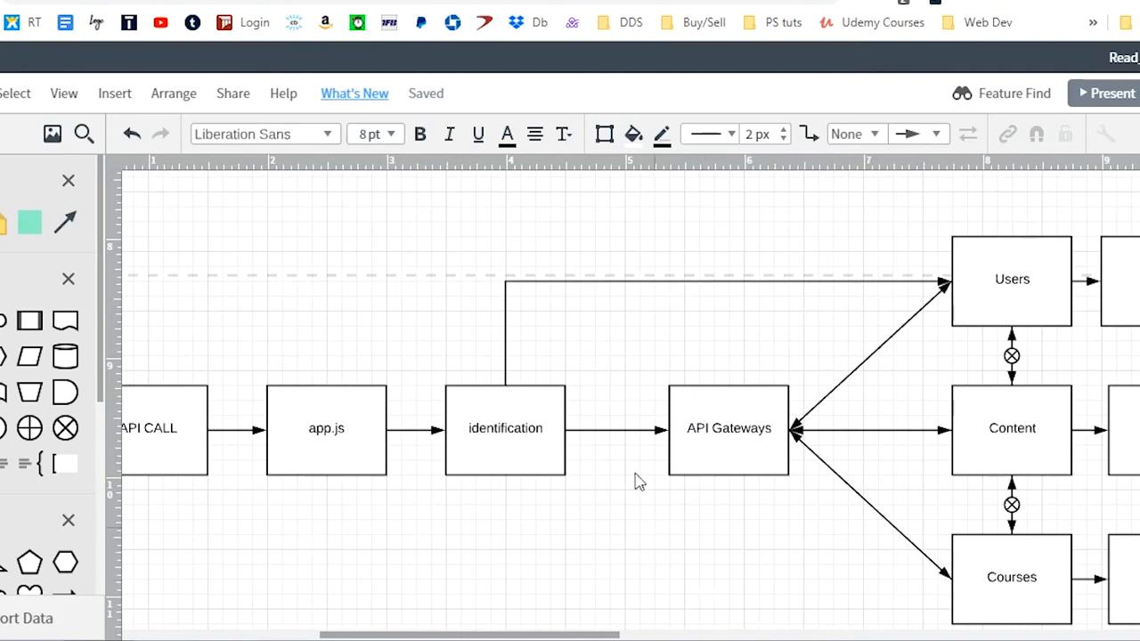
pyautogui.click(506, 428)
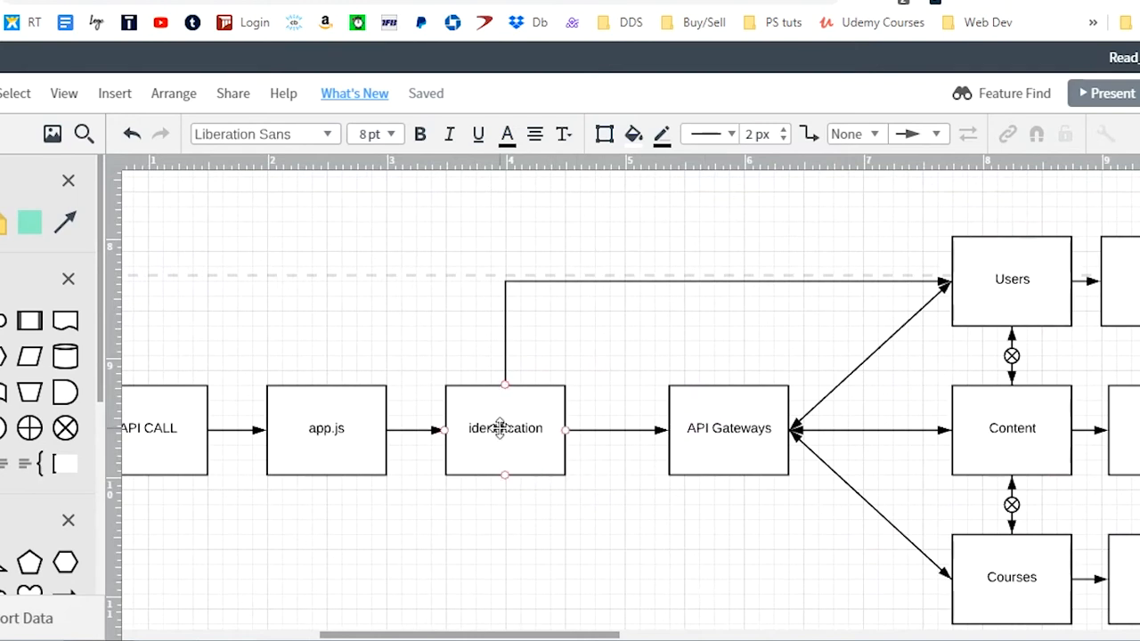
pyautogui.click(506, 427)
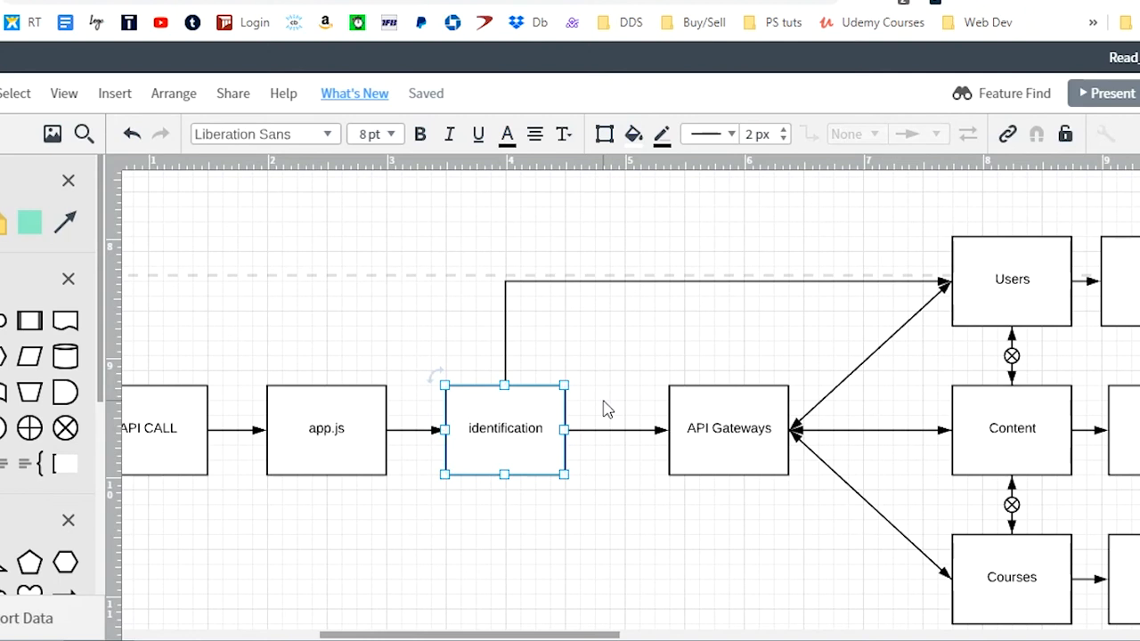
pyautogui.click(605, 408)
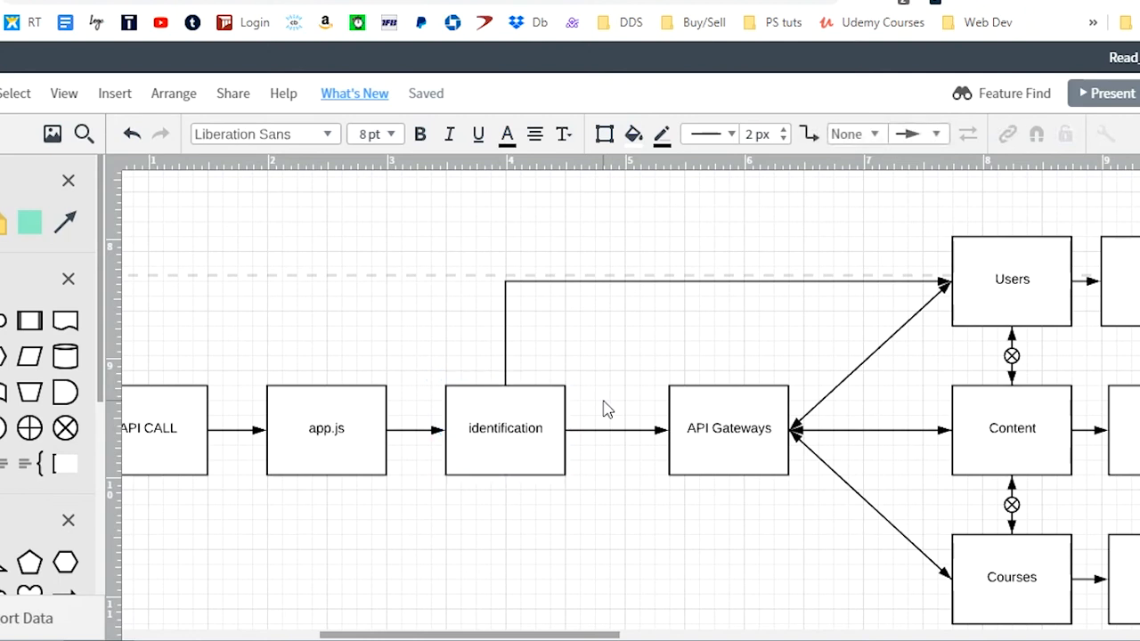
pyautogui.moveTo(591, 372)
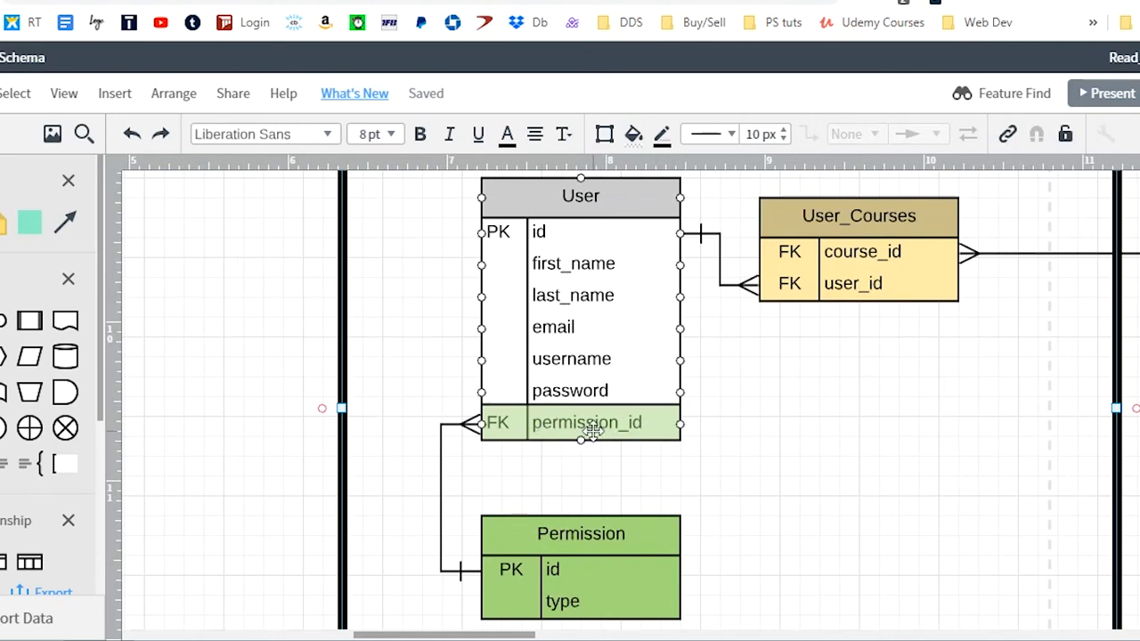
pyautogui.moveTo(609, 164)
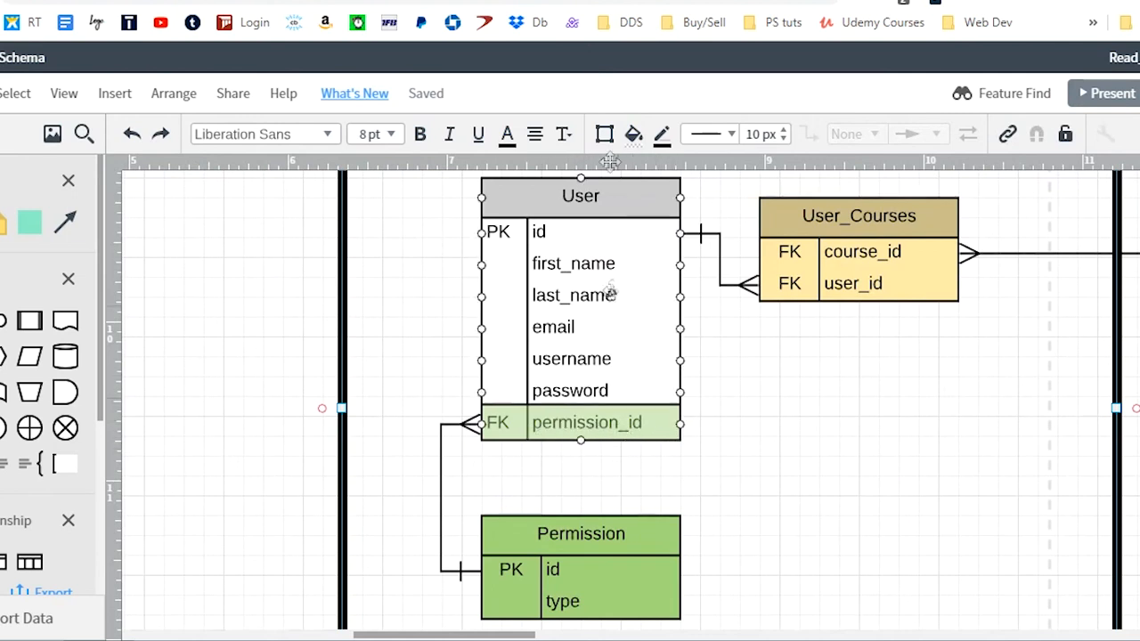
pyautogui.moveTo(659, 406)
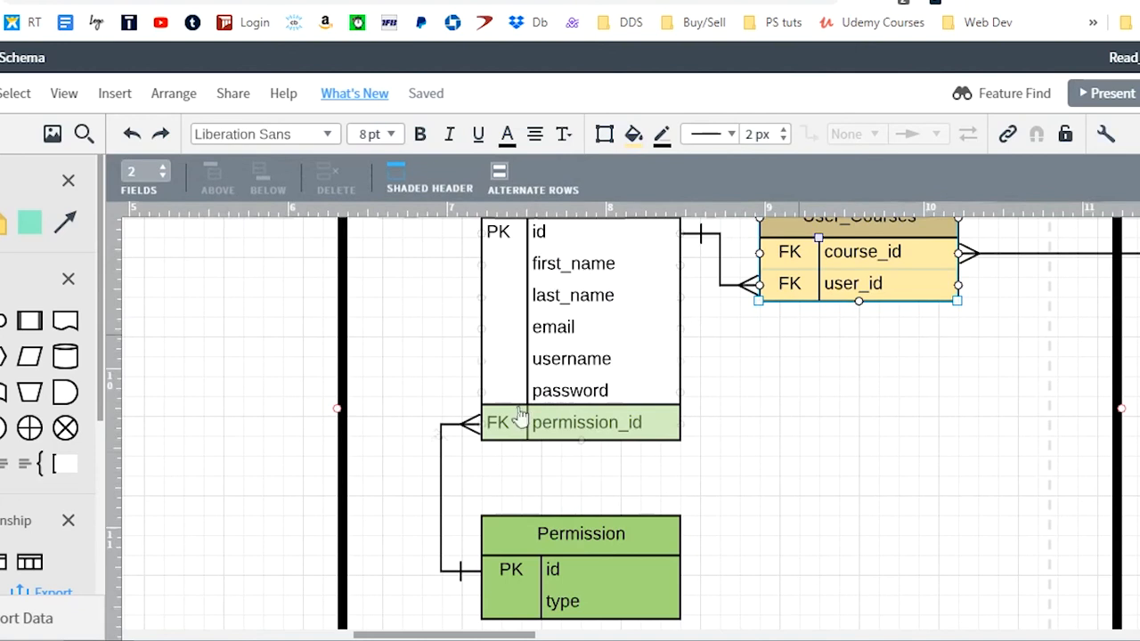
# - Single out the User_Courses table on the schema page to explain its relationships
pyautogui.click(586, 422)
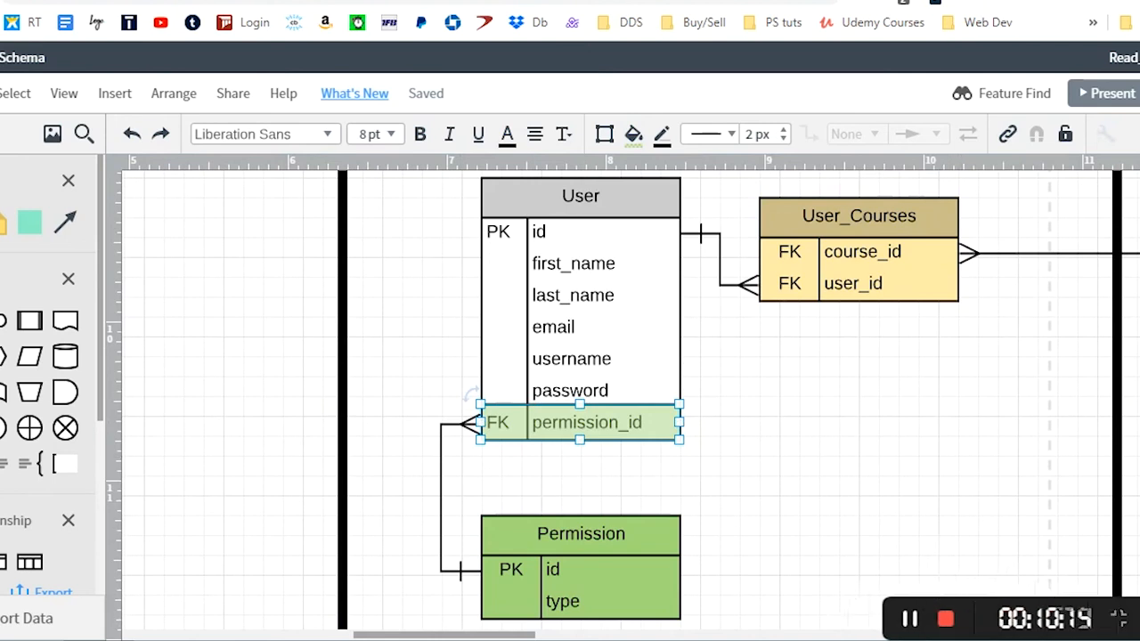
pyautogui.moveTo(395, 397)
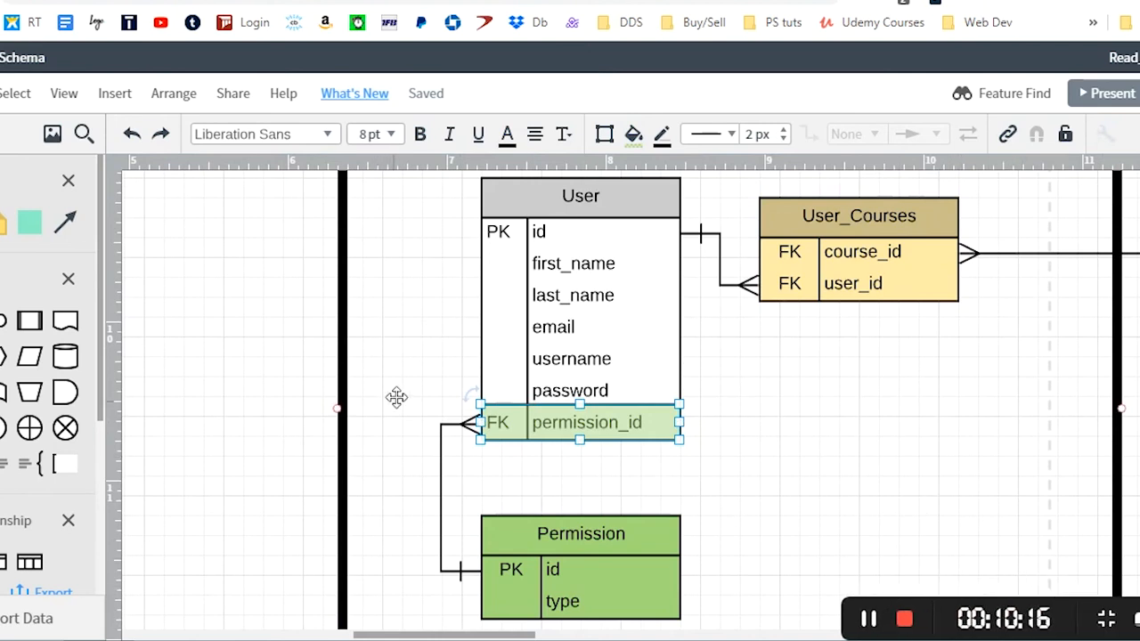